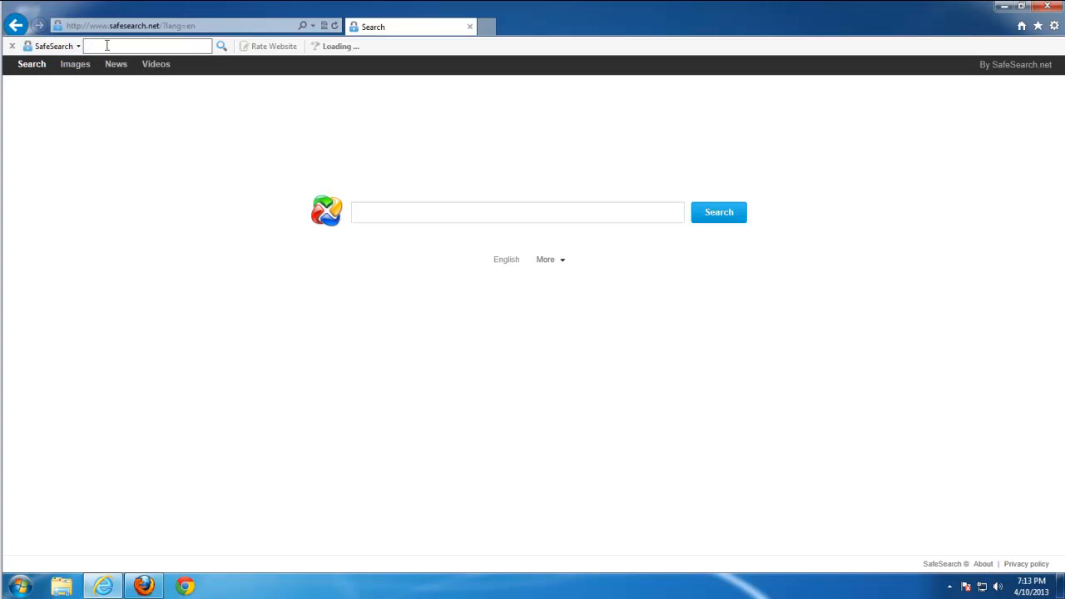
mouse_move(445, 236)
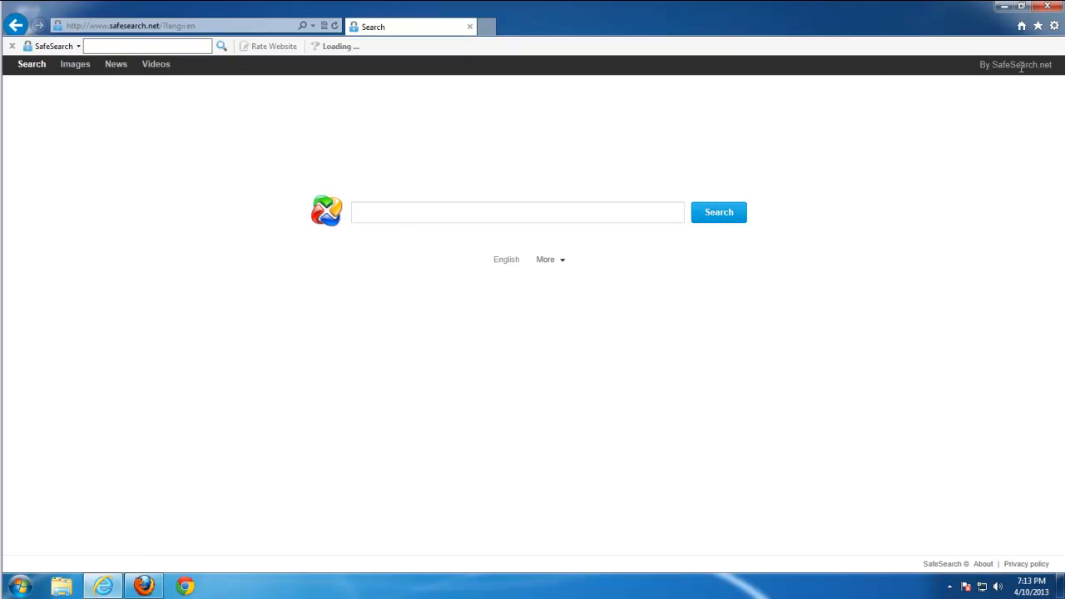
Step: Minimize the Internet Explorer window showing the SafeSearch start page
left_click(133, 26)
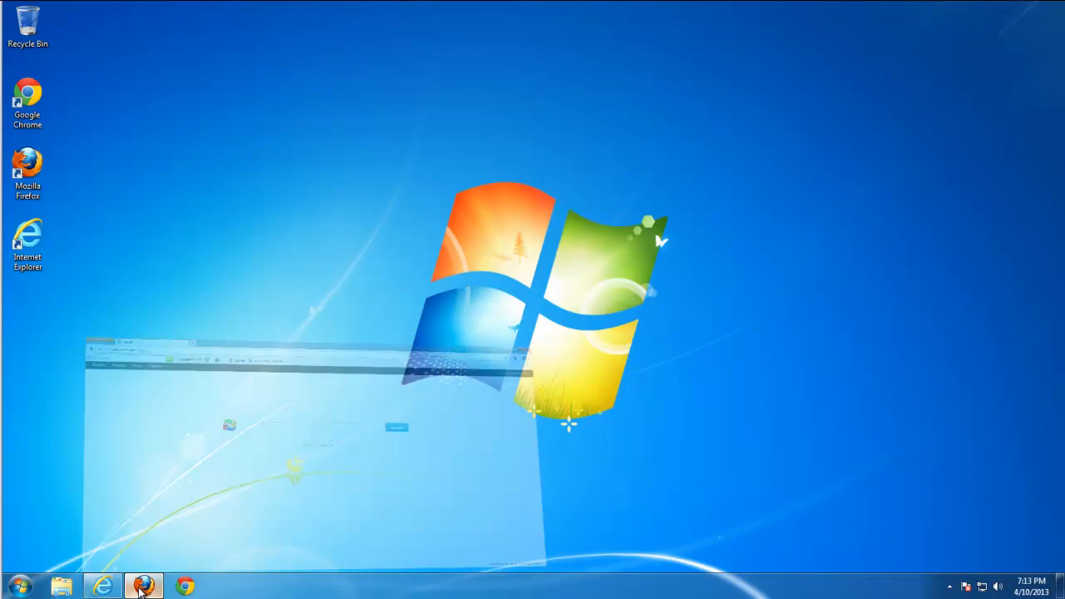
Step: Restore Firefox to view the SafeSearch start page and toolbar, then minimize it
left_click(143, 587)
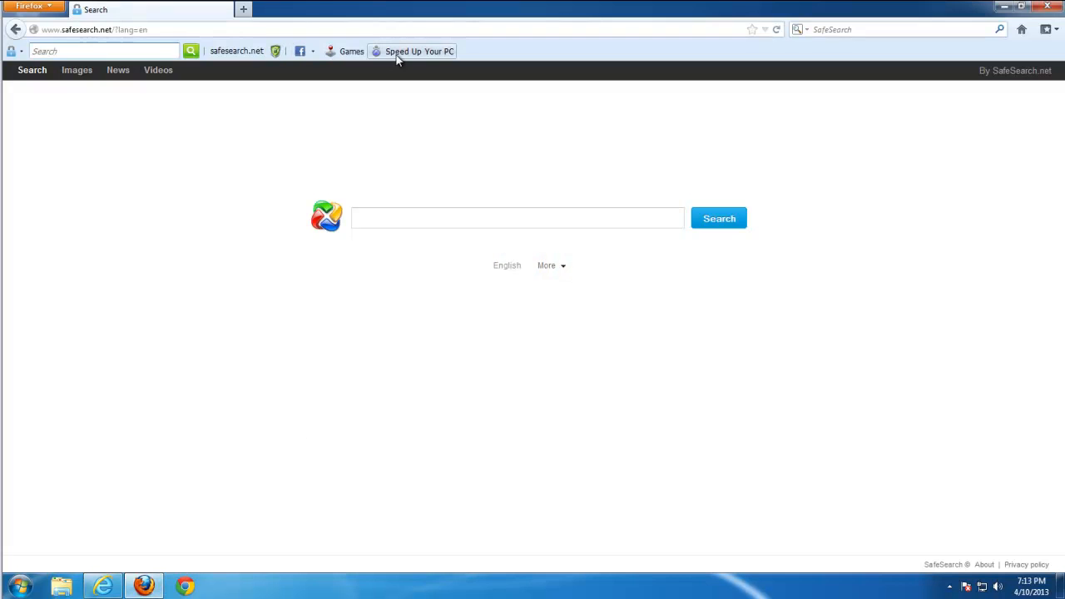
mouse_move(351, 51)
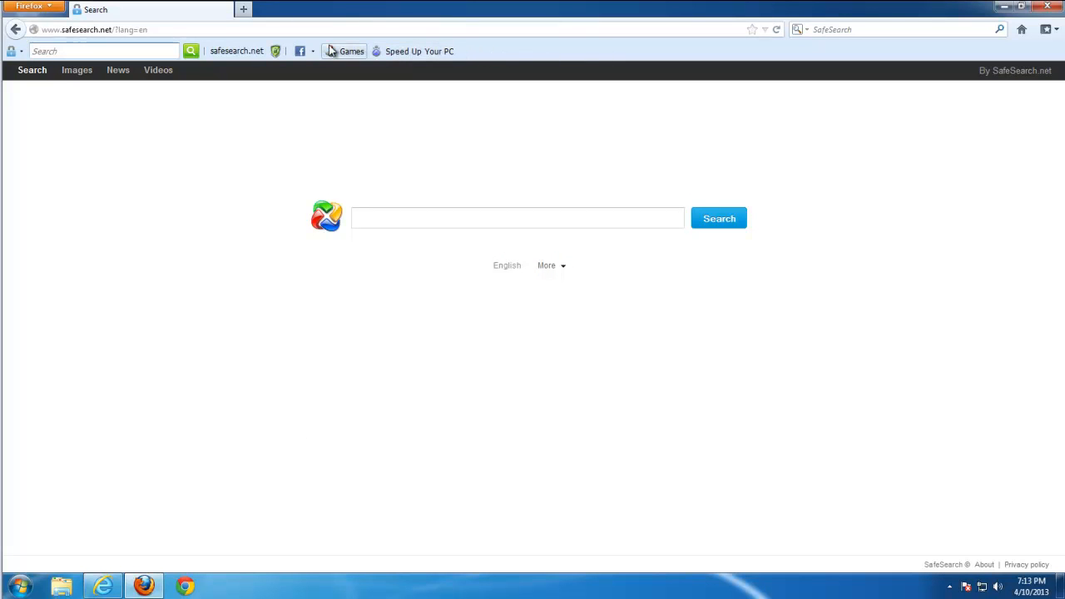
mouse_move(753, 50)
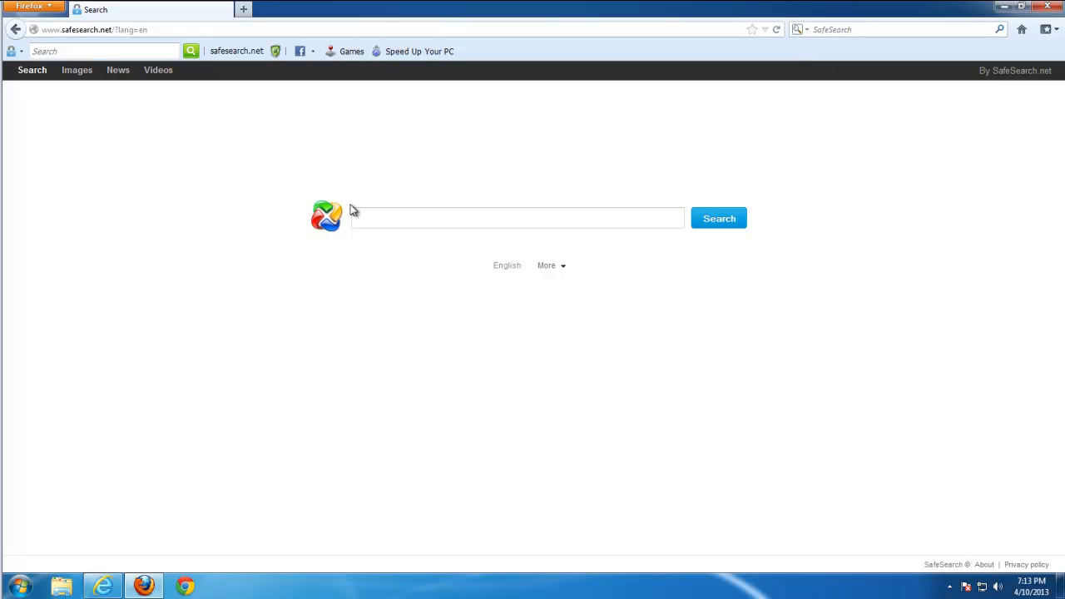
mouse_move(178, 192)
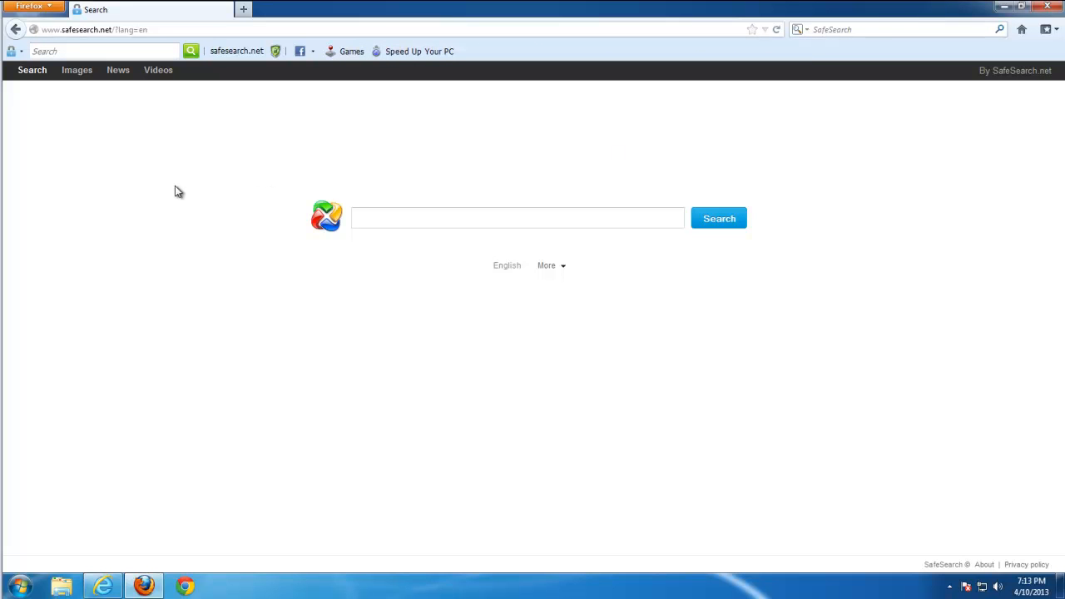
left_click(1048, 6)
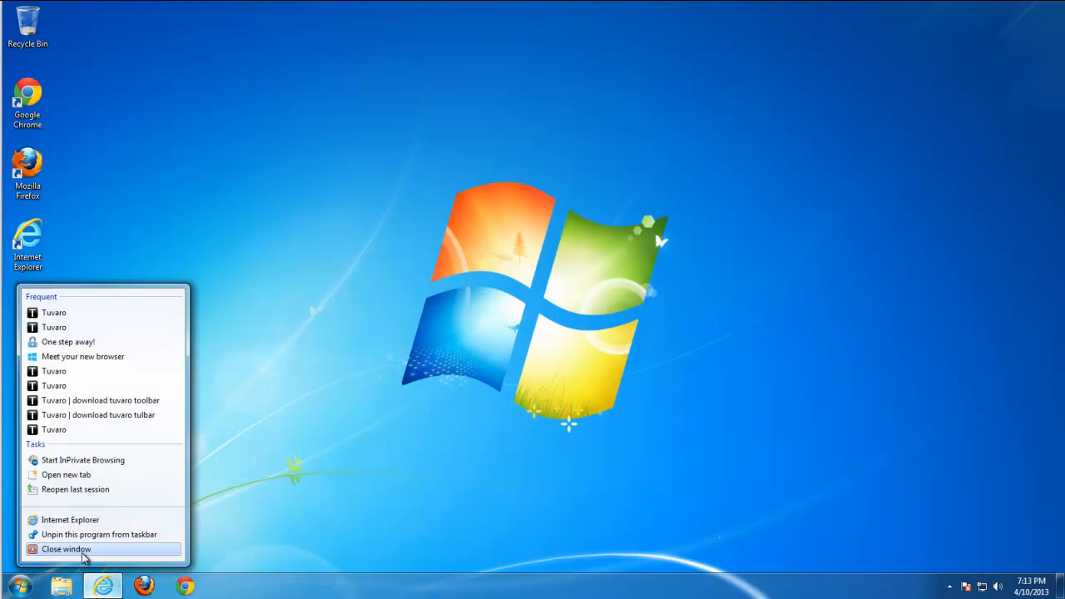
Step: Close Internet Explorer and uninstall SafeSearch from Control Panel's Programs and Features, dismissing the error
left_click(18, 585)
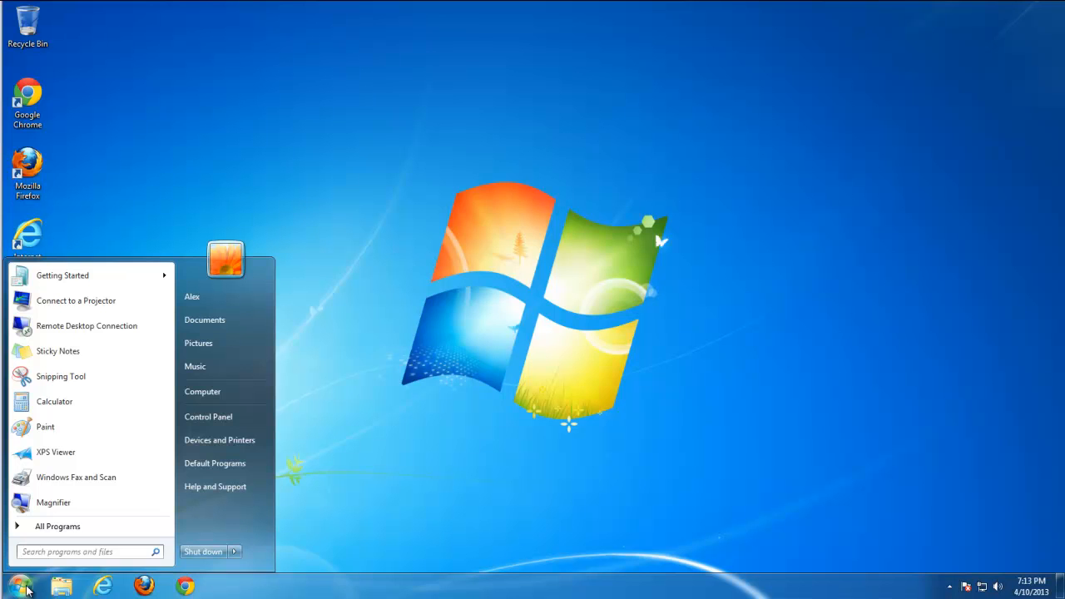
mouse_move(208, 417)
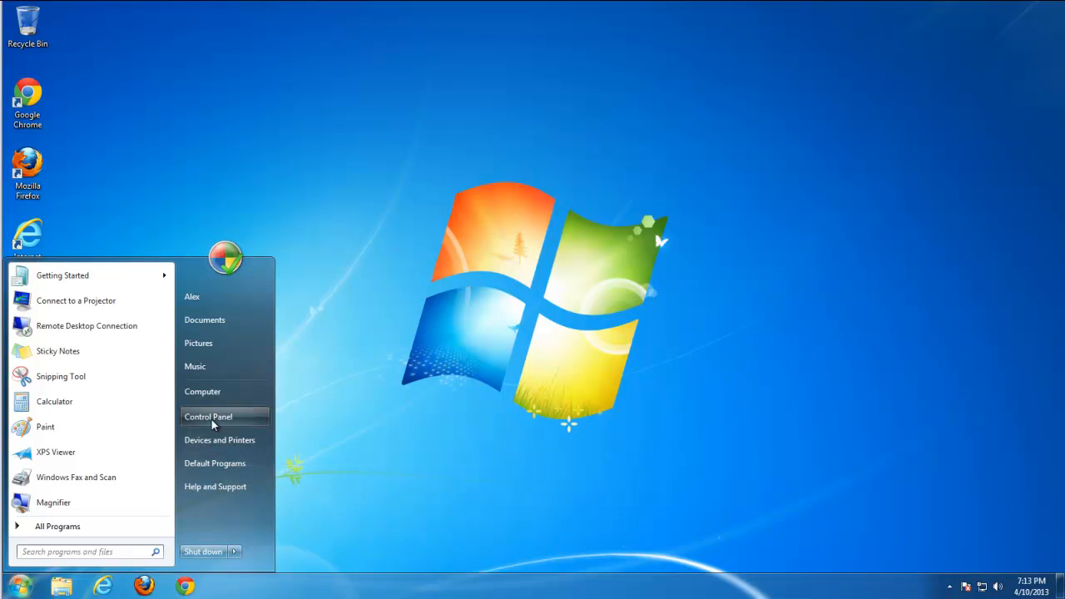
left_click(208, 416)
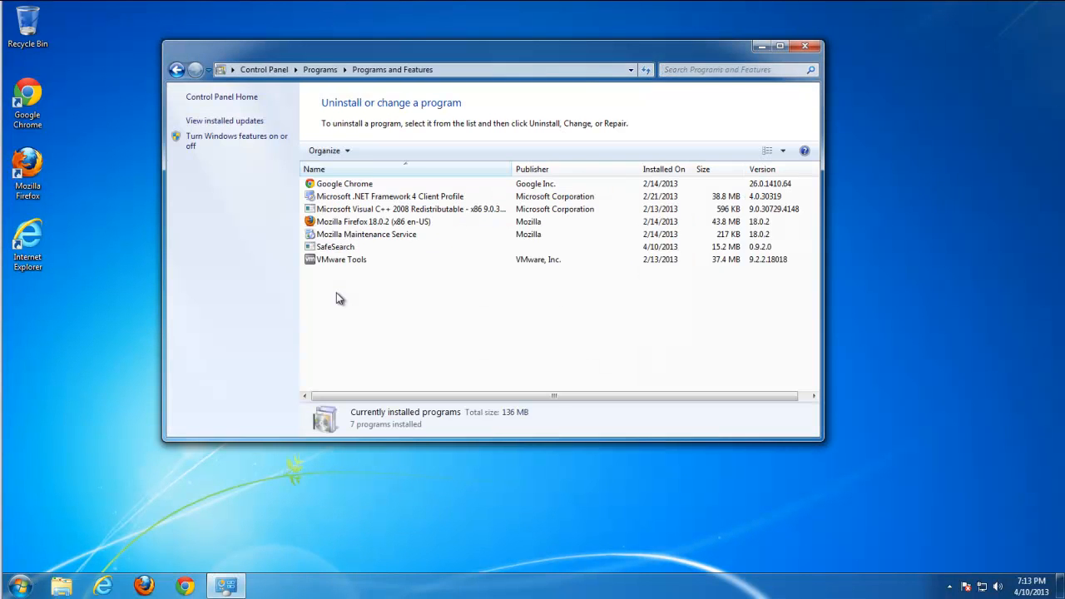
left_click(335, 246)
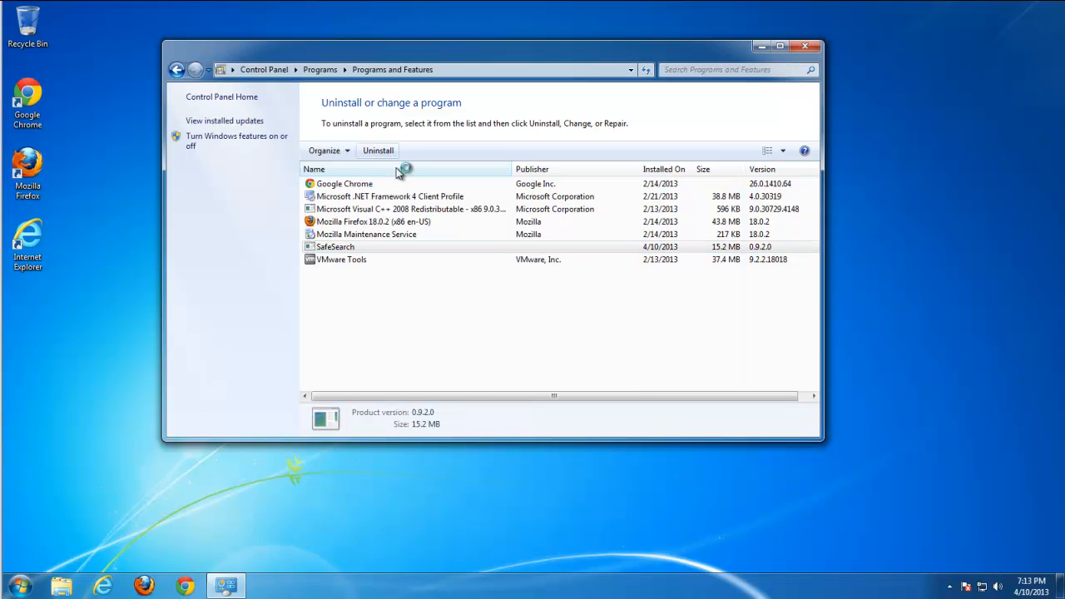
left_click(377, 150)
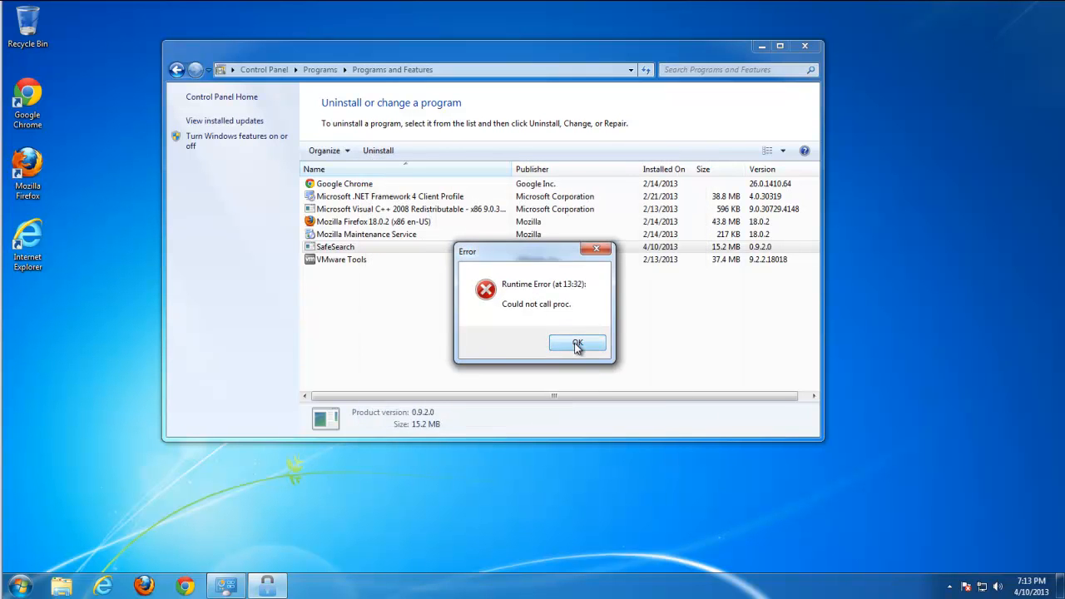
left_click(578, 345)
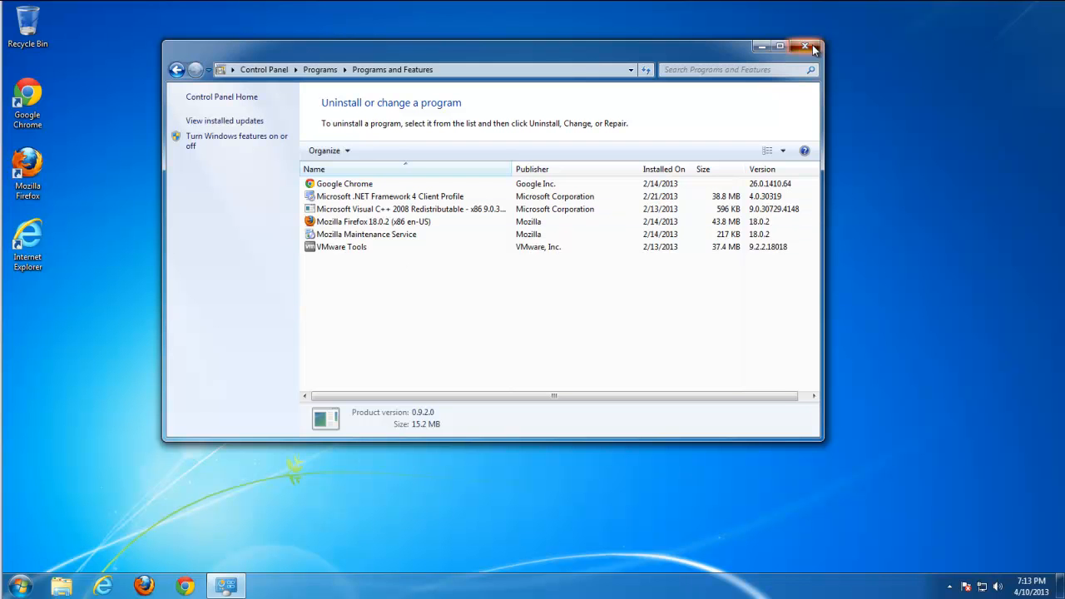
left_click(805, 46)
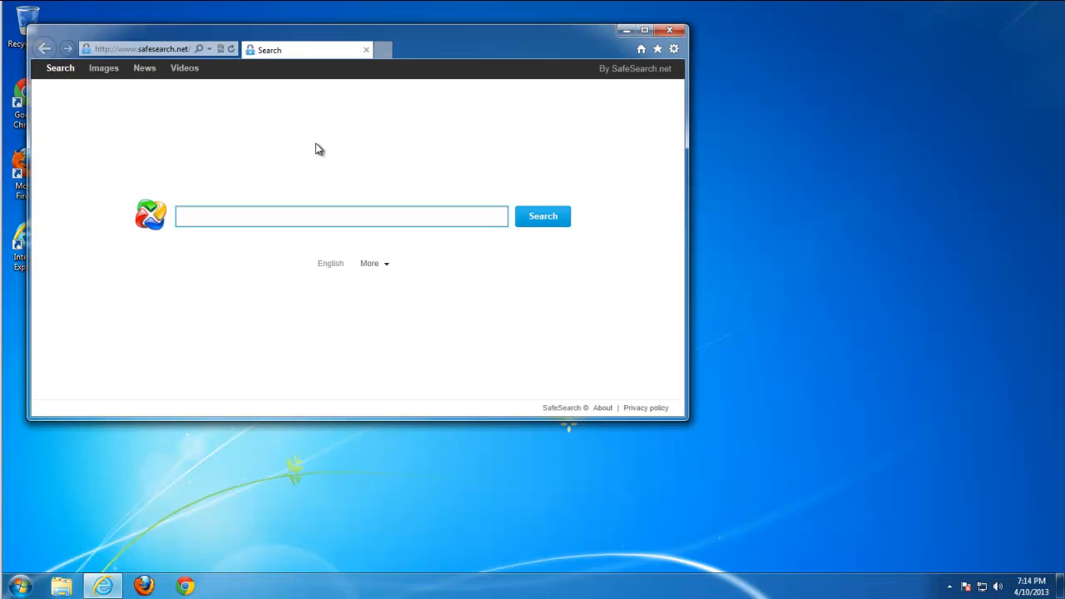
Step: Open Manage add-ons from Internet Explorer's Tools gear menu
left_click(674, 48)
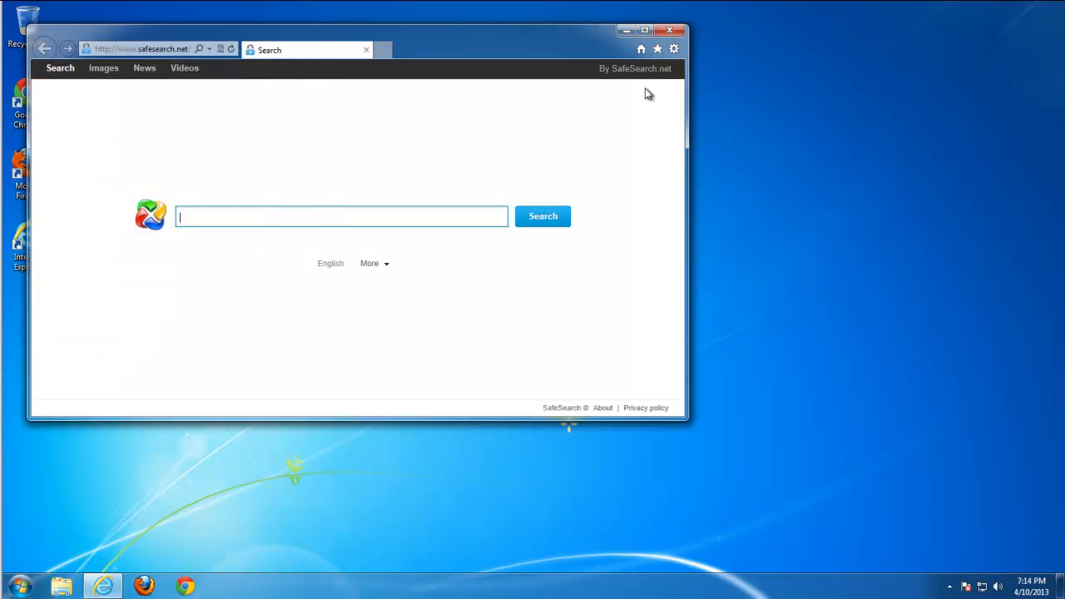
left_click(674, 49)
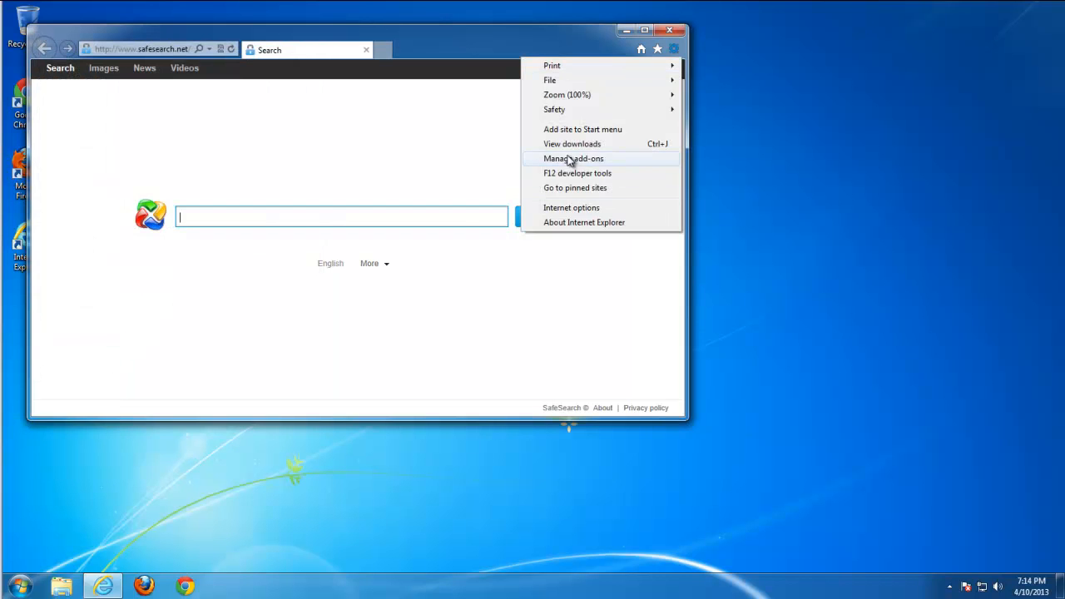
left_click(573, 158)
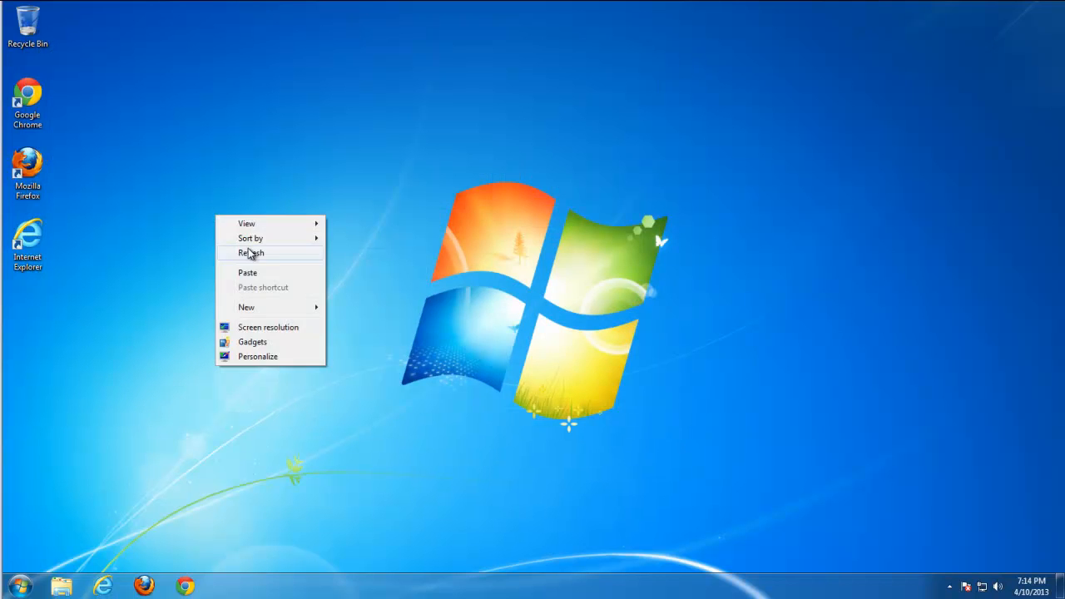
Step: Refresh the desktop with the avast browser cleanup shortcut selected
left_click(252, 253)
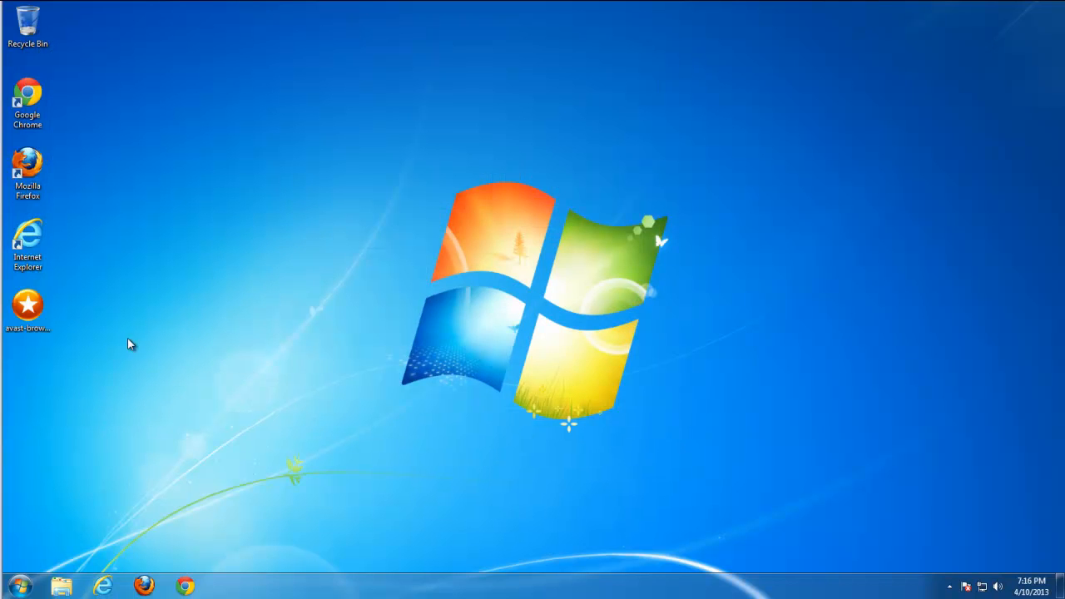
left_click(28, 308)
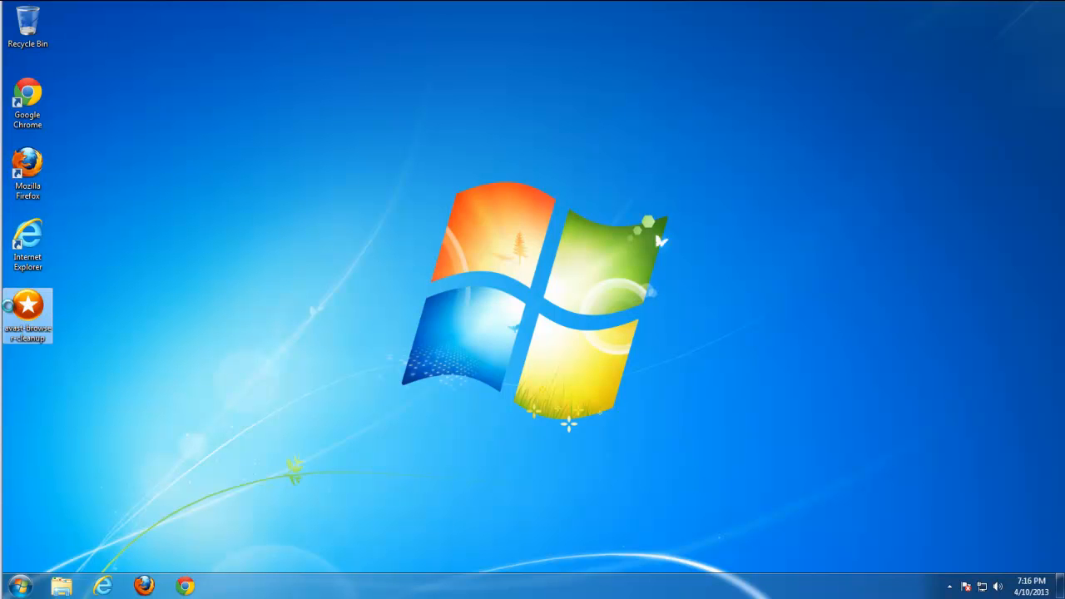
mouse_move(453, 327)
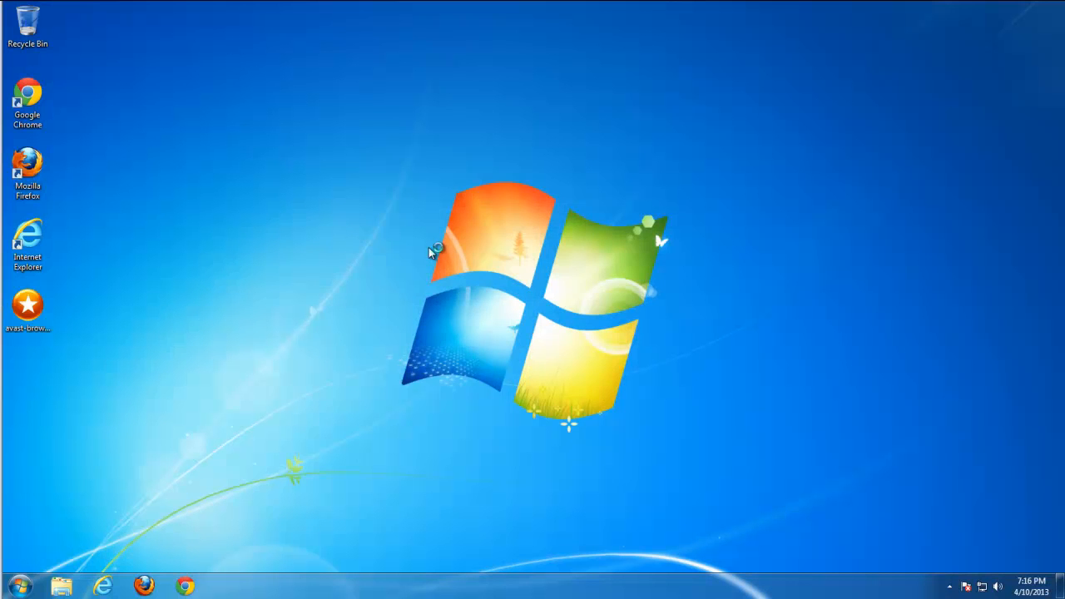
mouse_move(412, 272)
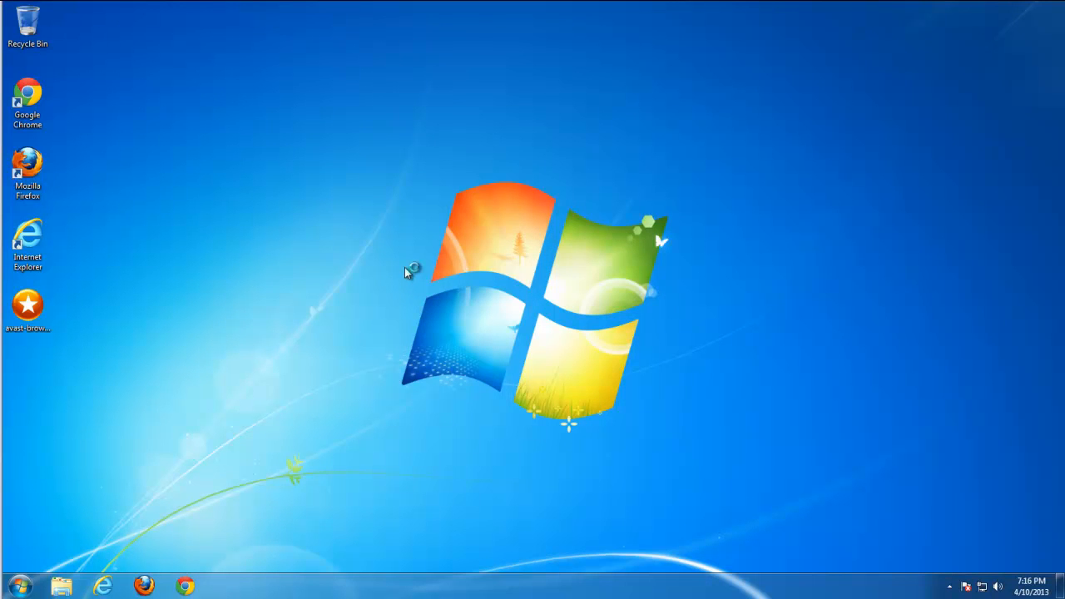
mouse_move(441, 268)
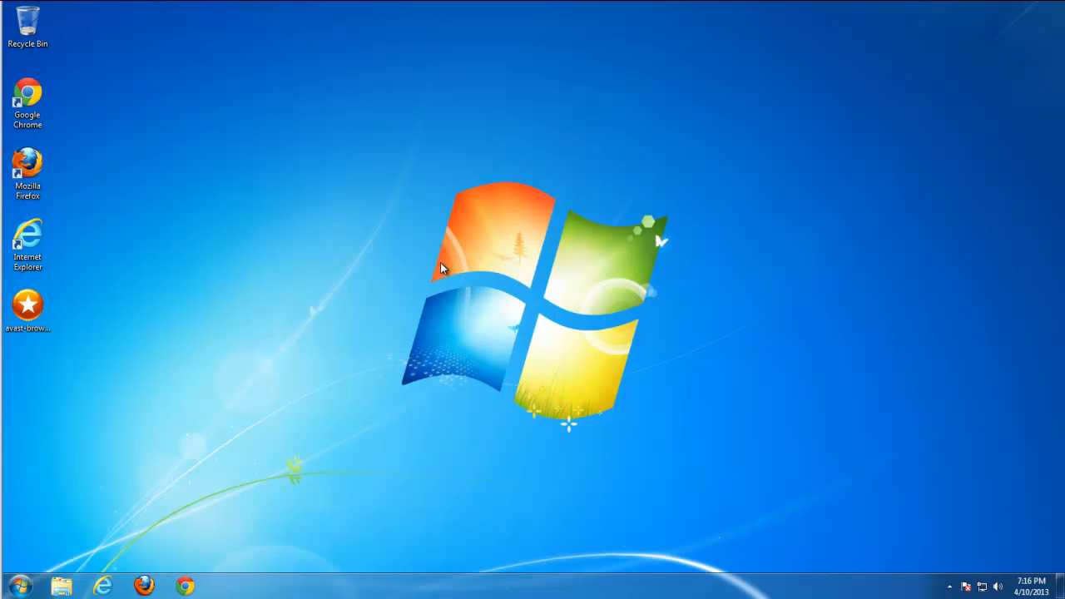
mouse_move(295, 260)
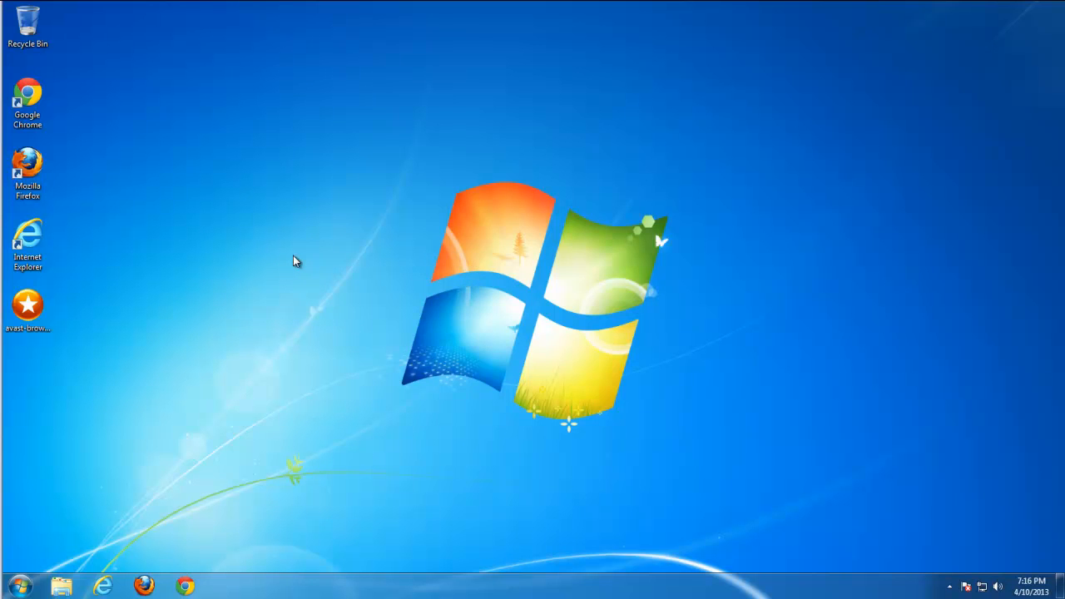
mouse_move(283, 217)
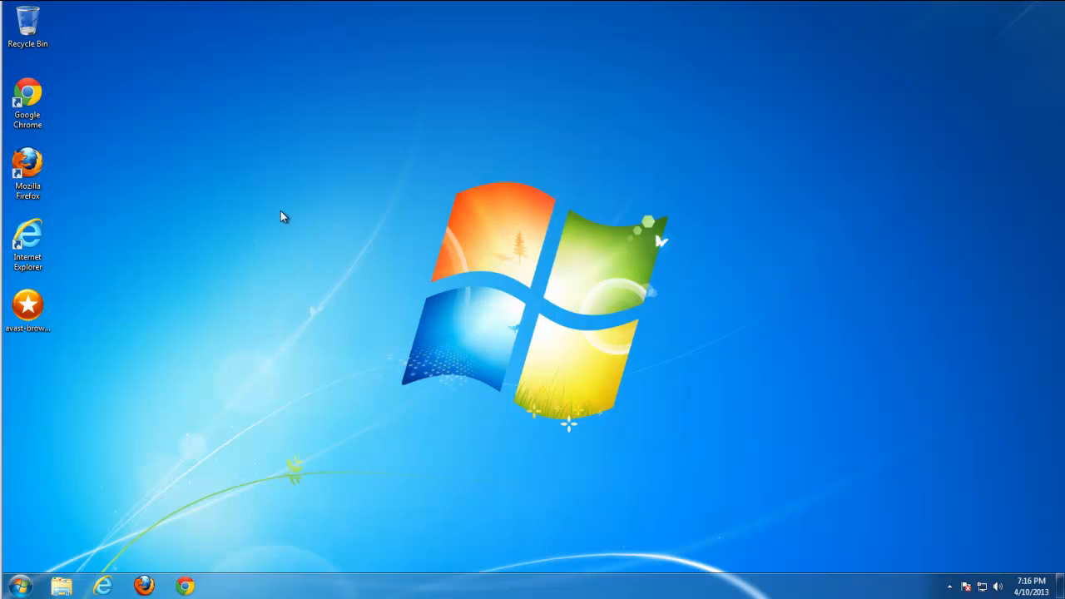
right_click(487, 278)
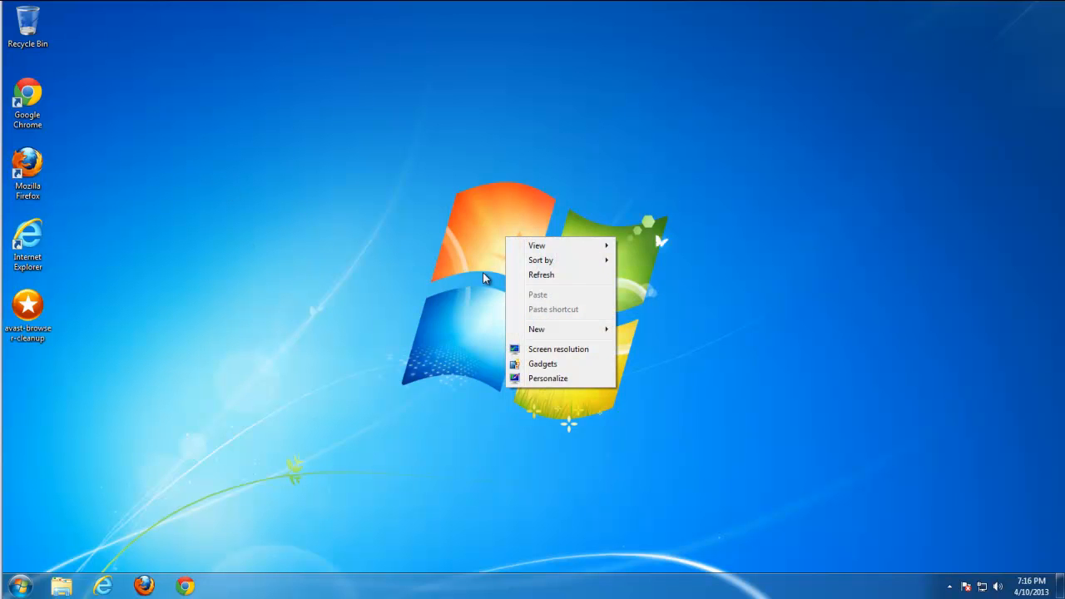
left_click(178, 190)
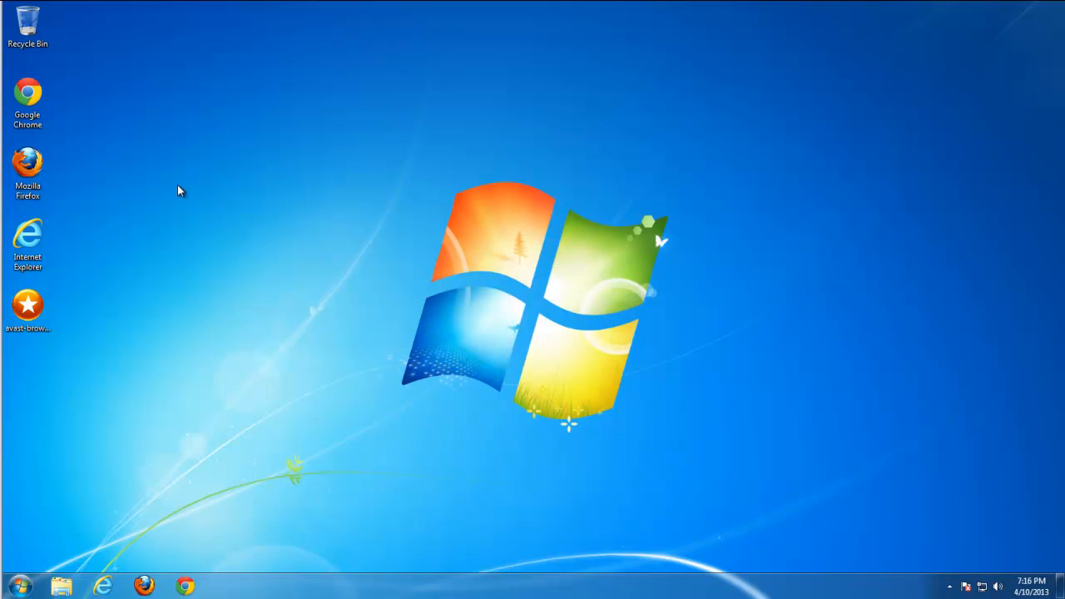
Step: Launch avast! Browser Cleanup and remove the flagged Fast Address Bar add-on
double_click(27, 306)
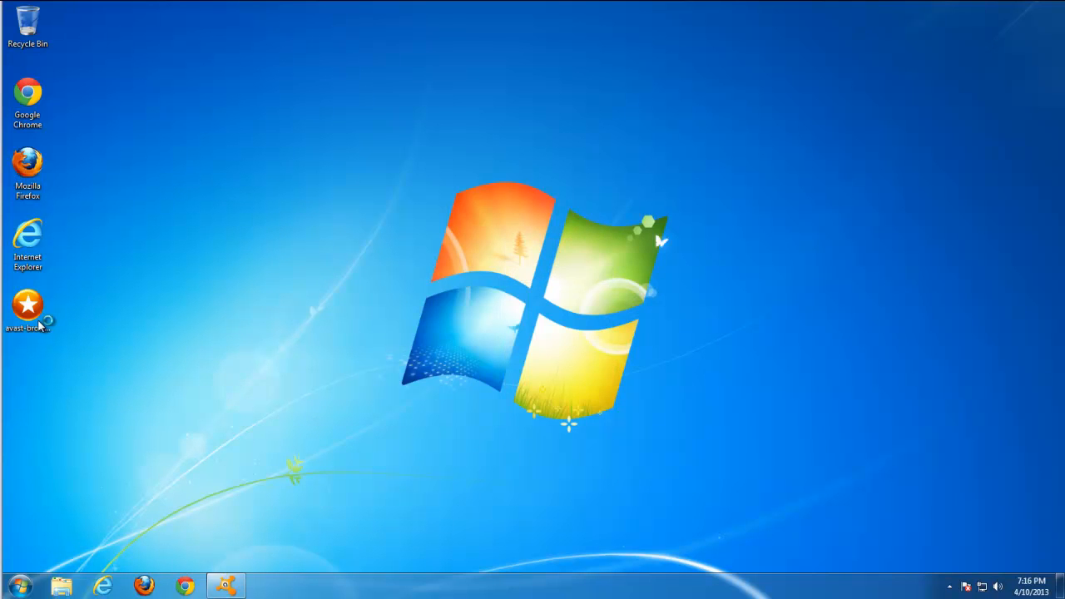
double_click(28, 305)
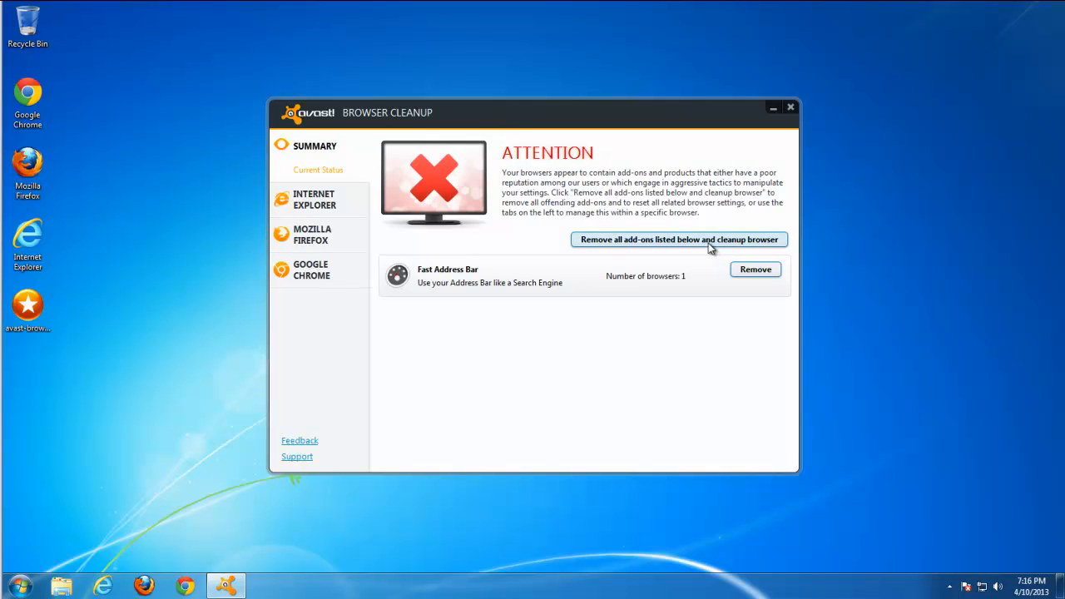
mouse_move(755, 268)
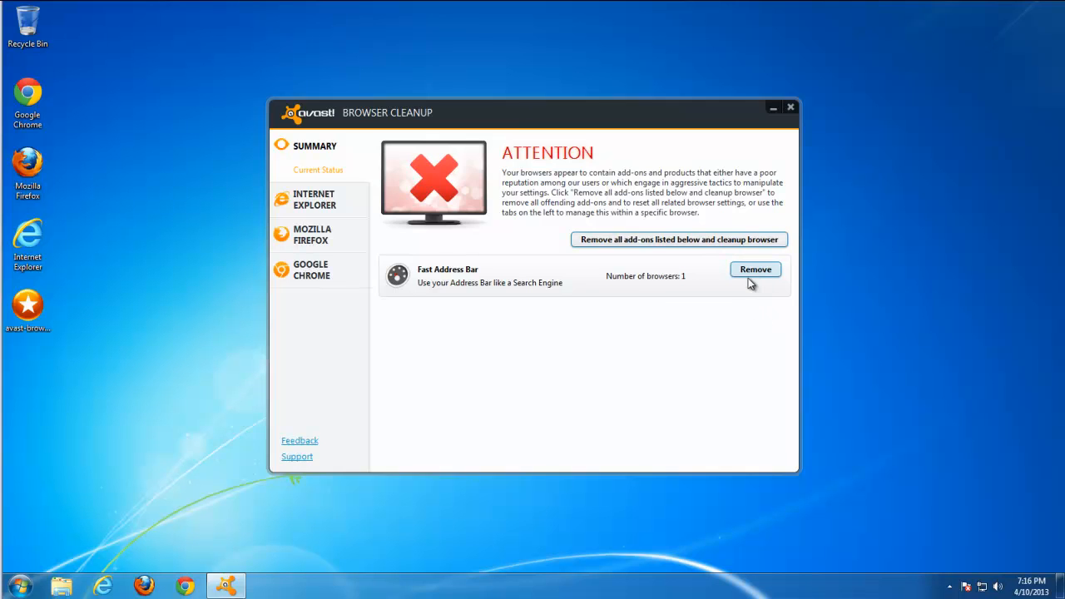
left_click(755, 269)
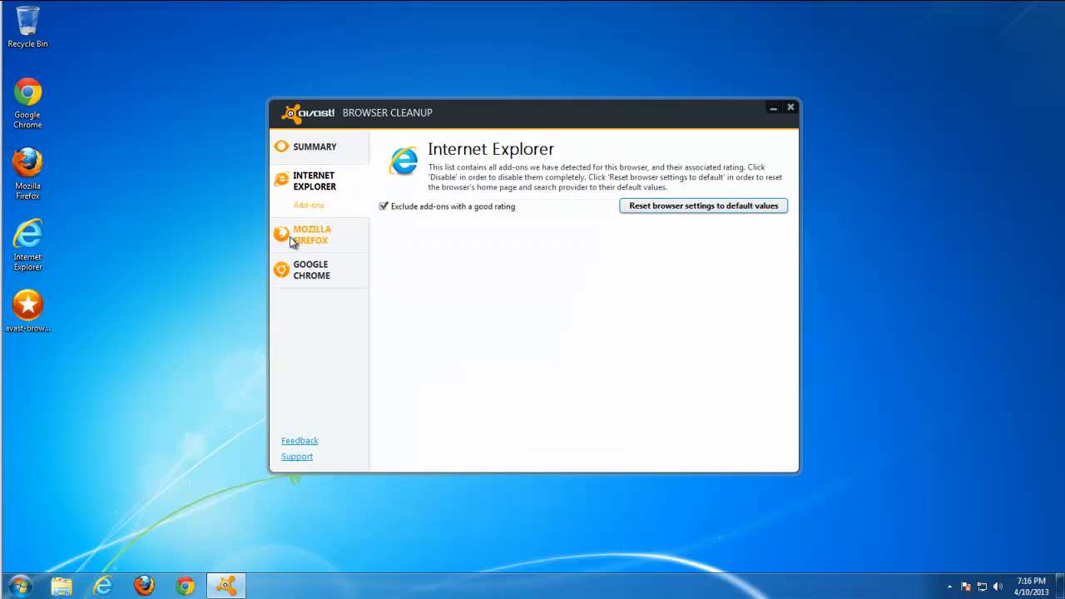
Step: Reset Google Chrome's home page and search provider to defaults, then maximize Internet Explorer
left_click(702, 205)
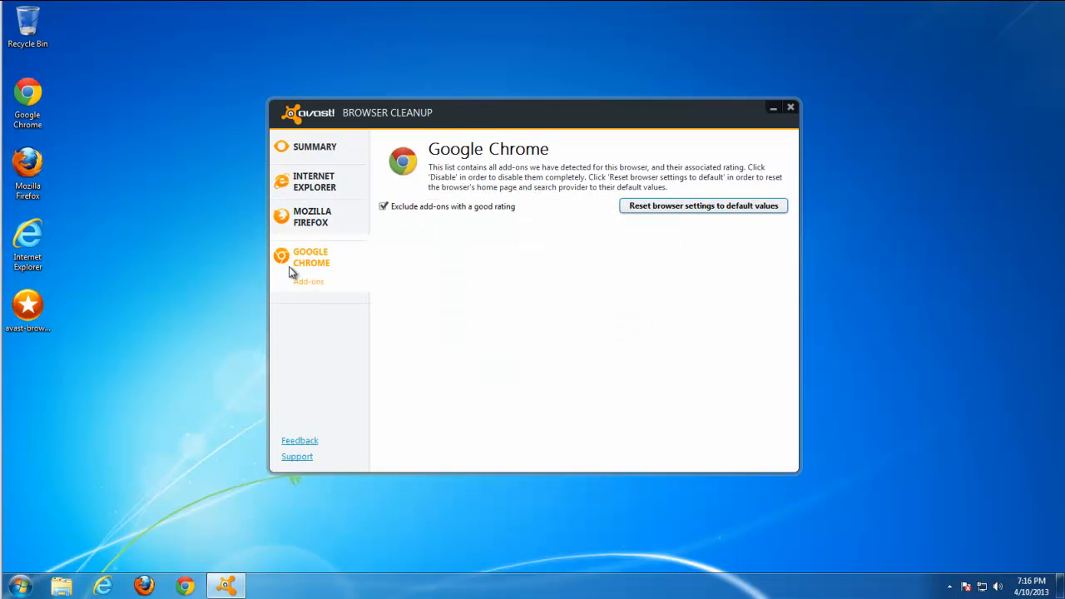
left_click(702, 206)
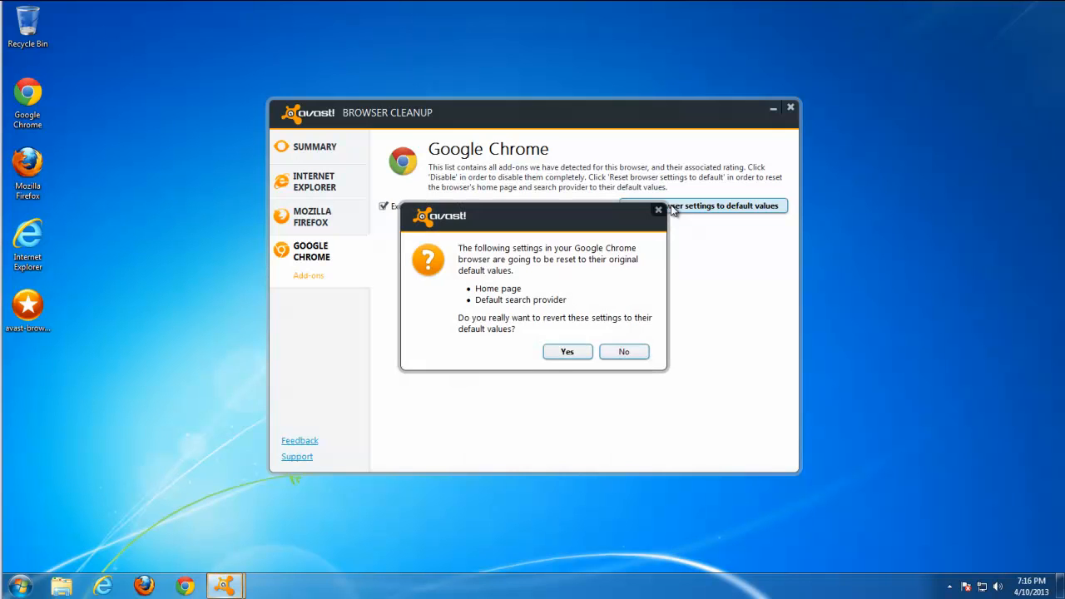
left_click(624, 351)
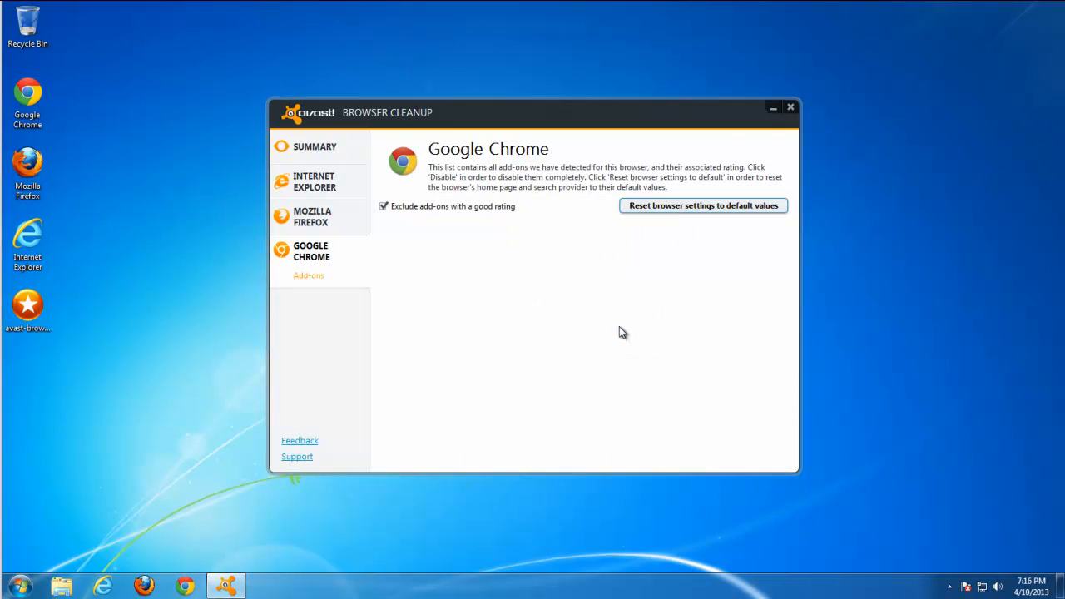
mouse_move(614, 316)
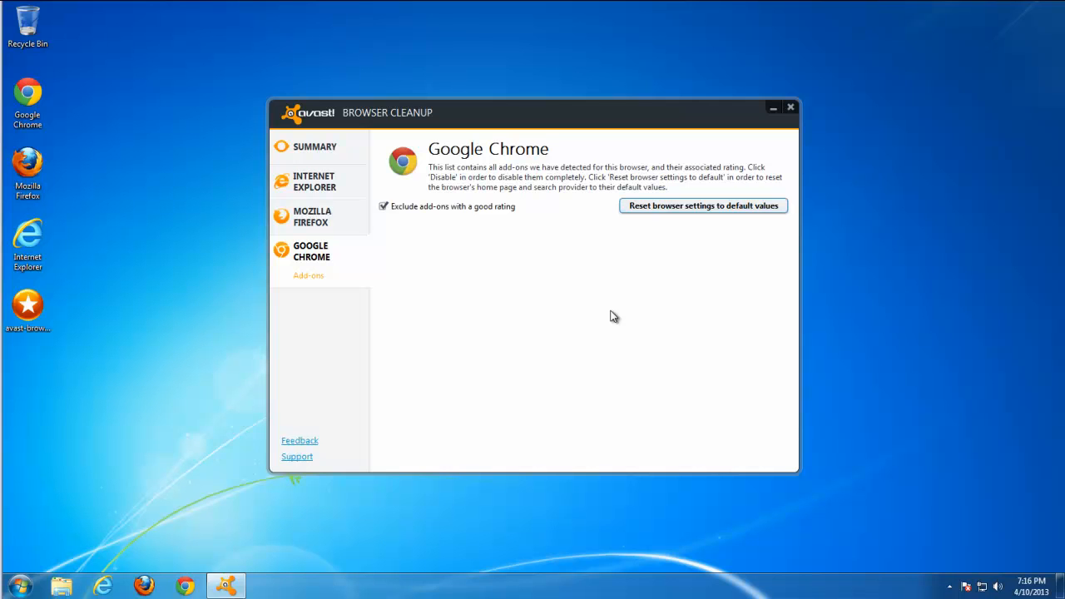
mouse_move(474, 271)
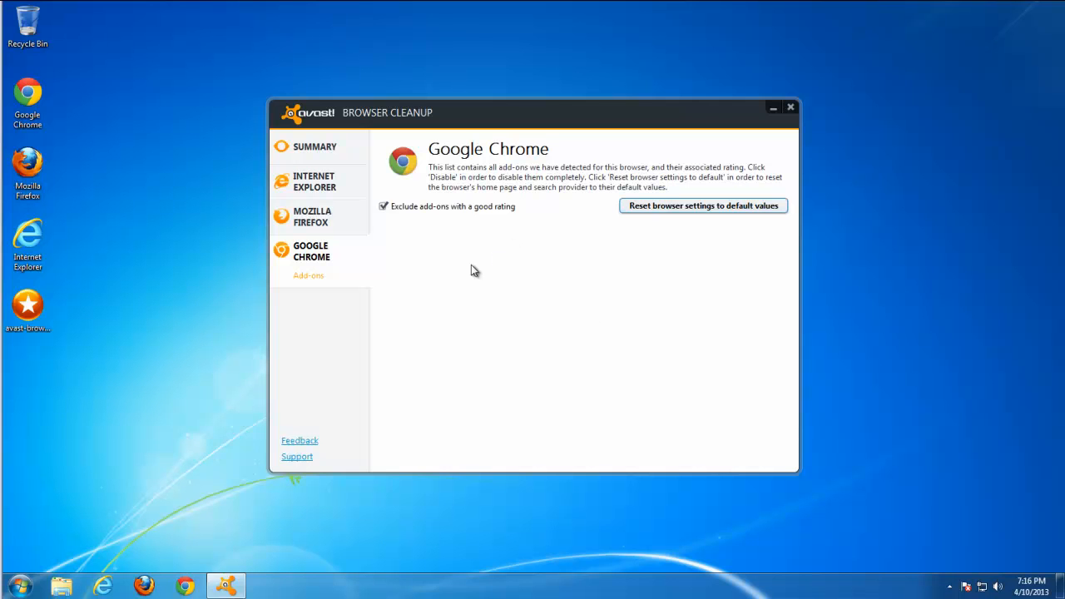
mouse_move(481, 255)
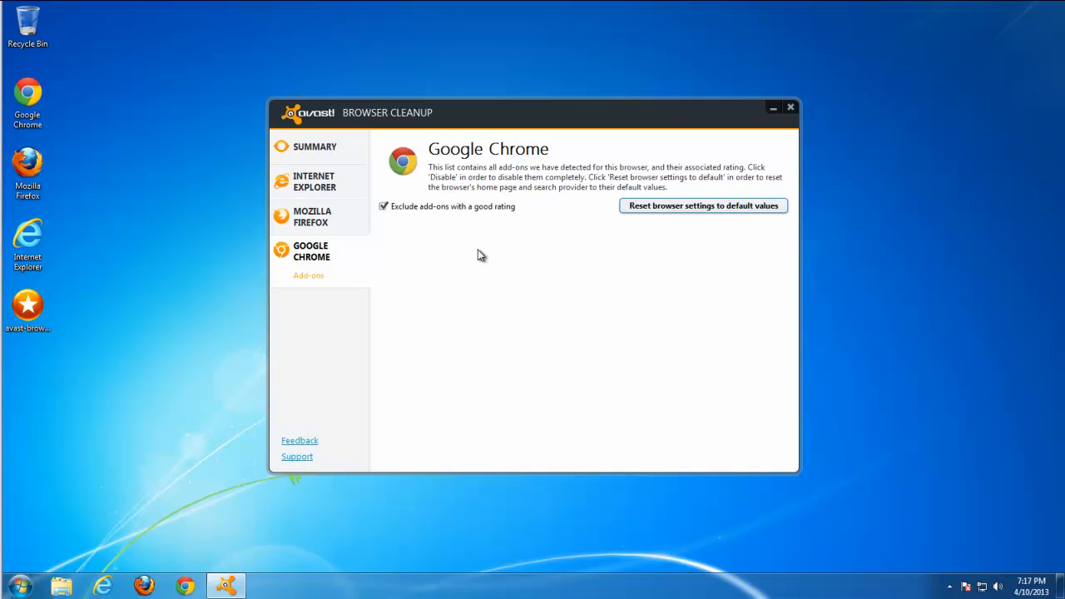
mouse_move(662, 231)
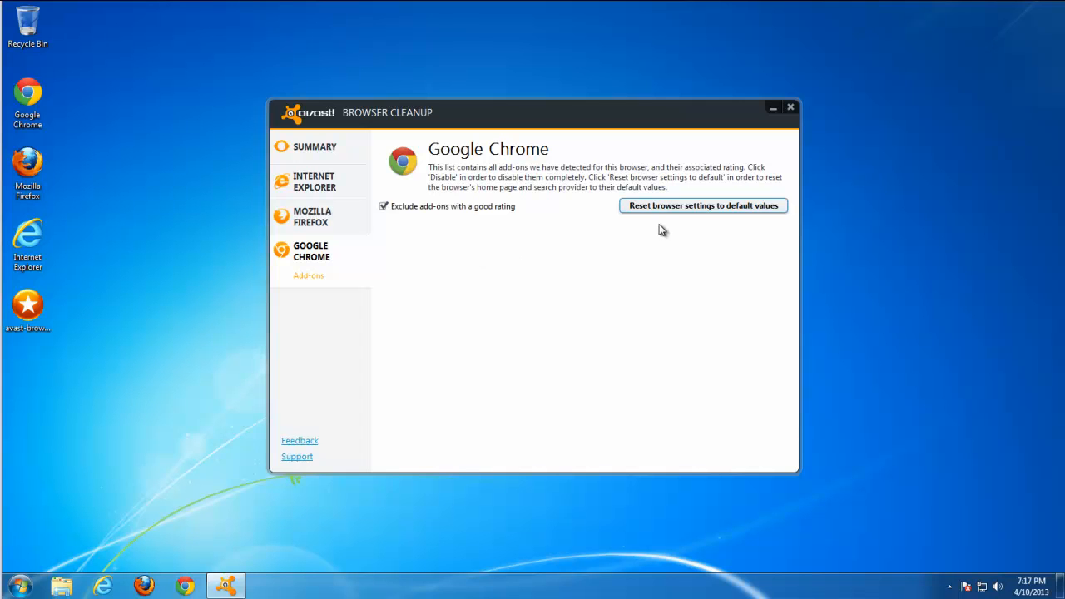
mouse_move(564, 190)
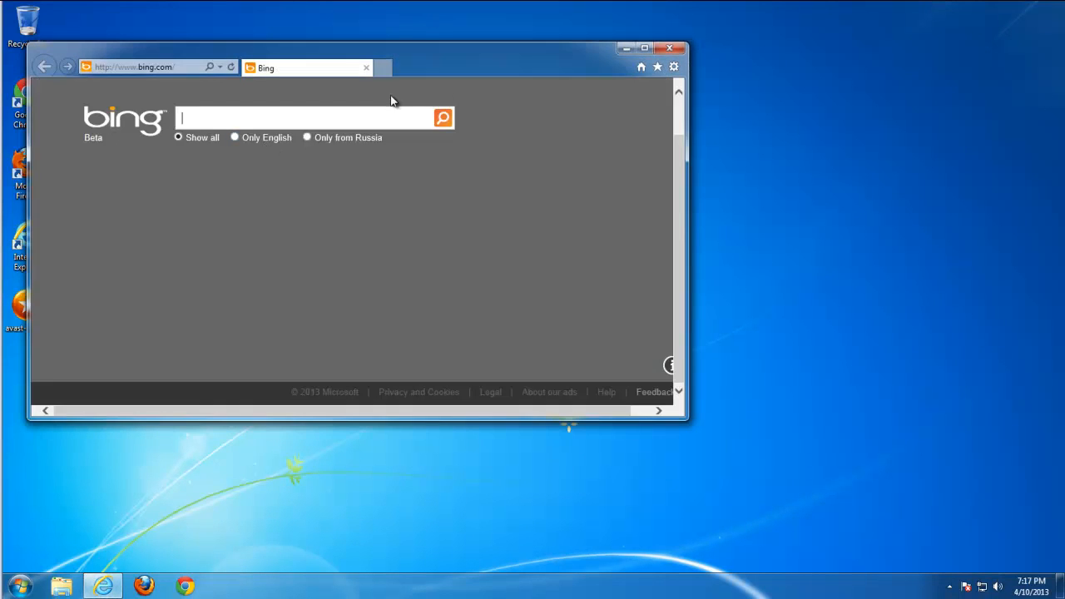
left_click(644, 48)
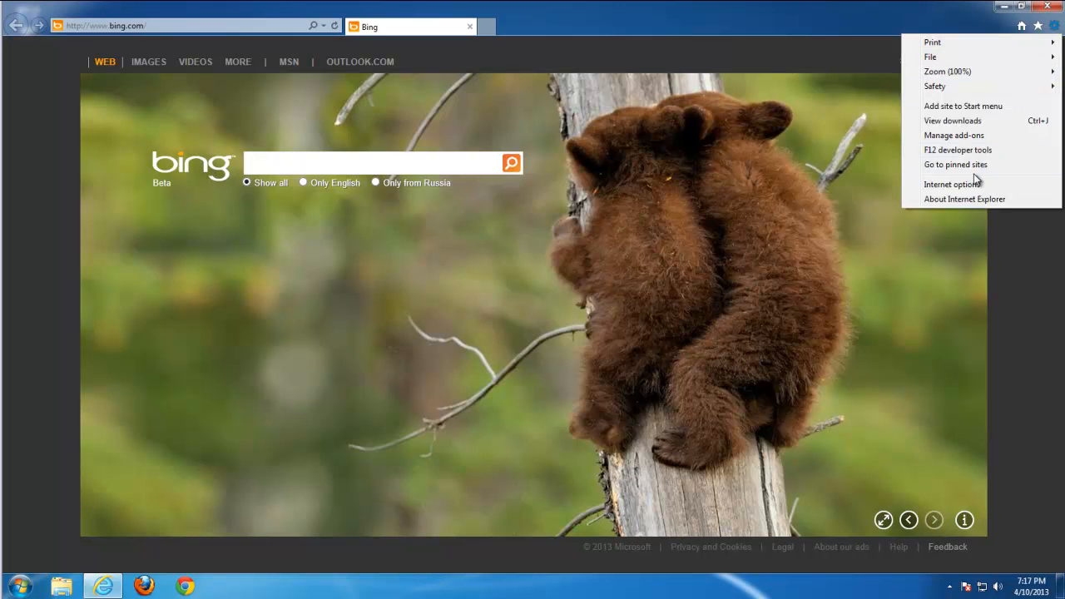
Step: Set Bing as Internet Explorer's default search provider and remove SafeSearch
left_click(954, 135)
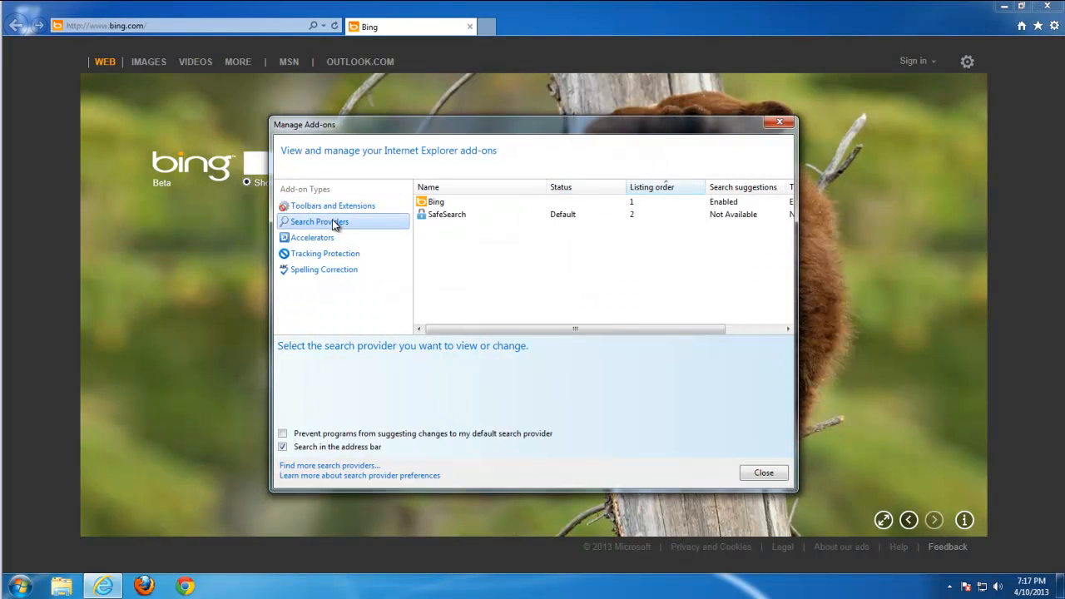
left_click(436, 202)
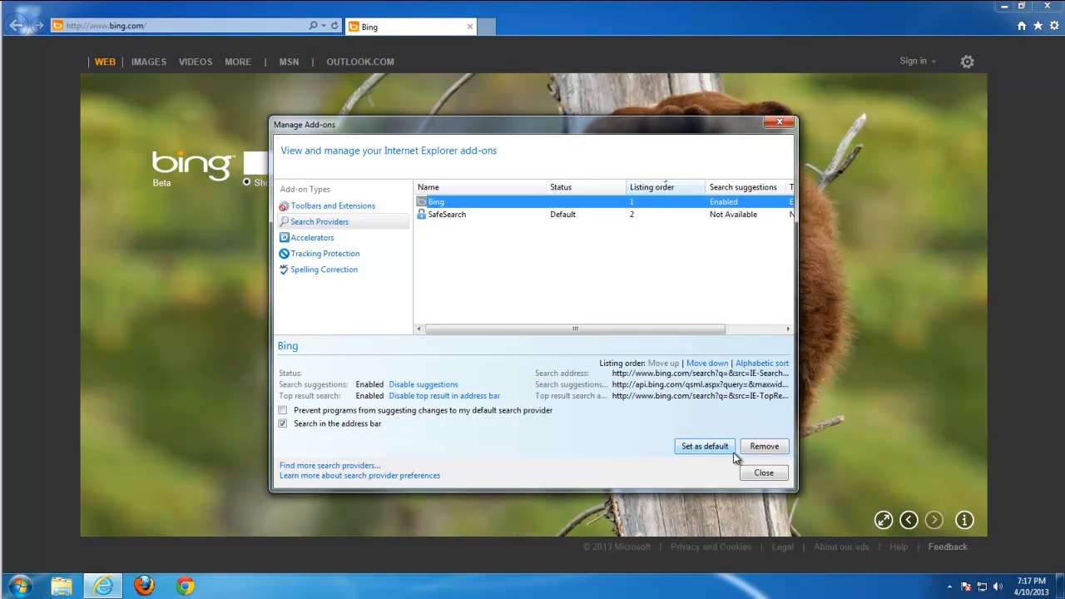
left_click(447, 213)
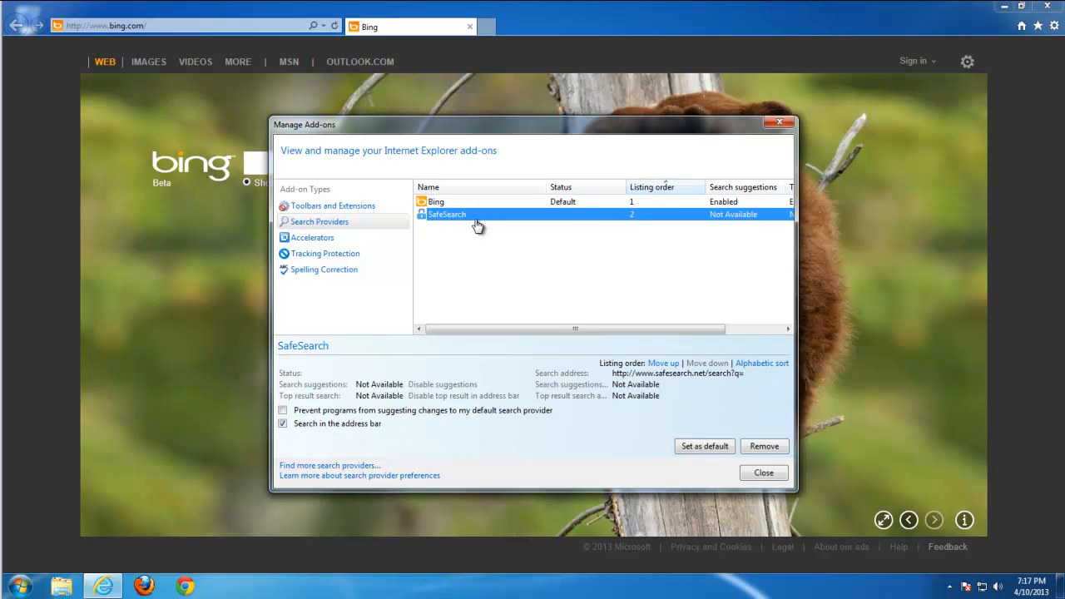
left_click(763, 446)
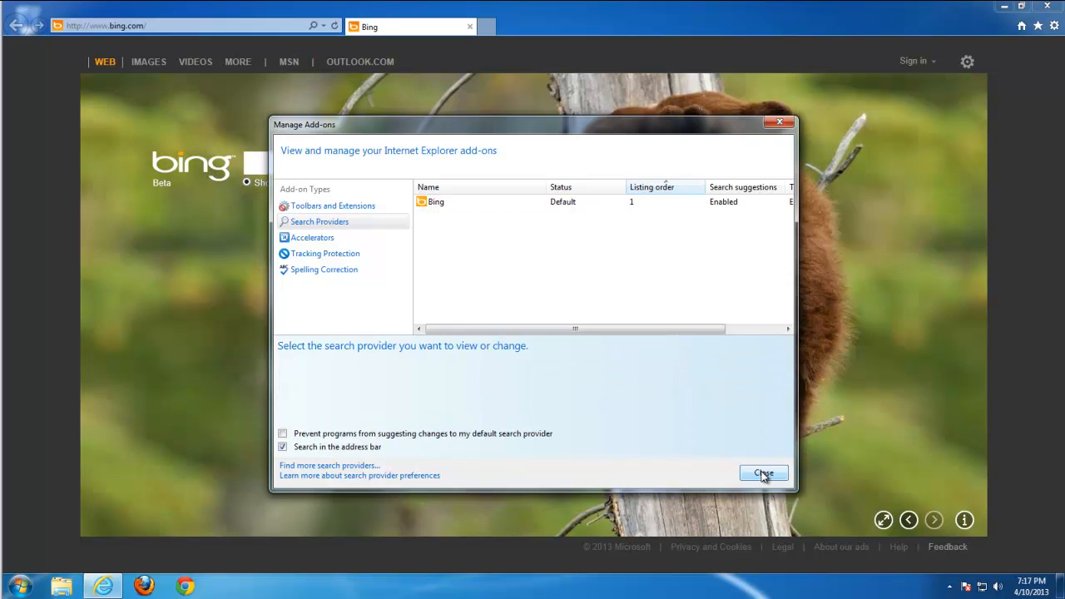
left_click(763, 473)
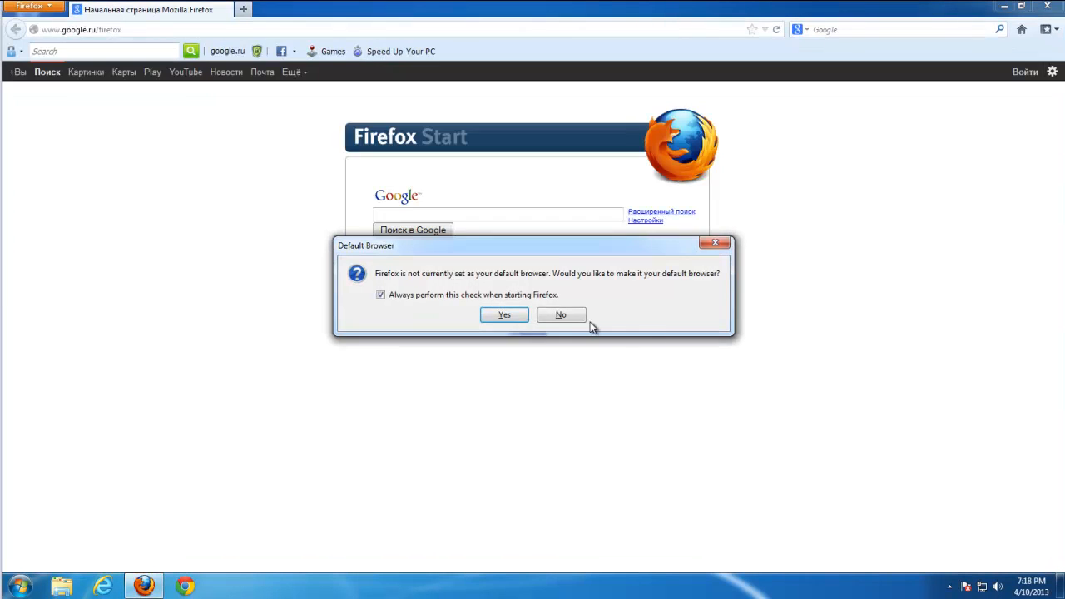
Step: Remove the SafeSearch 1.01 extension, declining Firefox's default-browser prompt twice
left_click(561, 315)
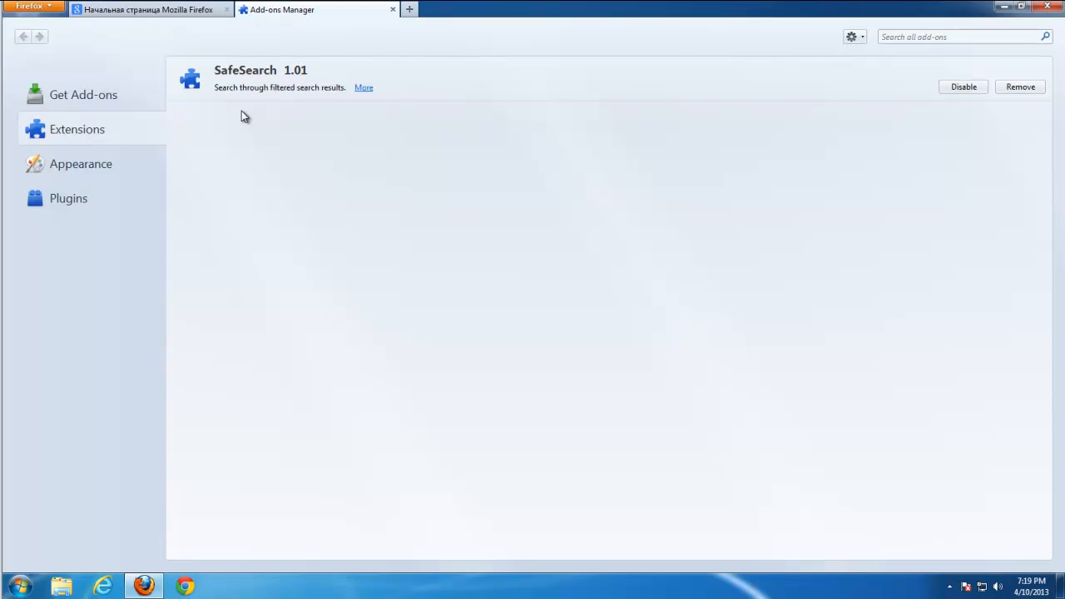
left_click(1020, 86)
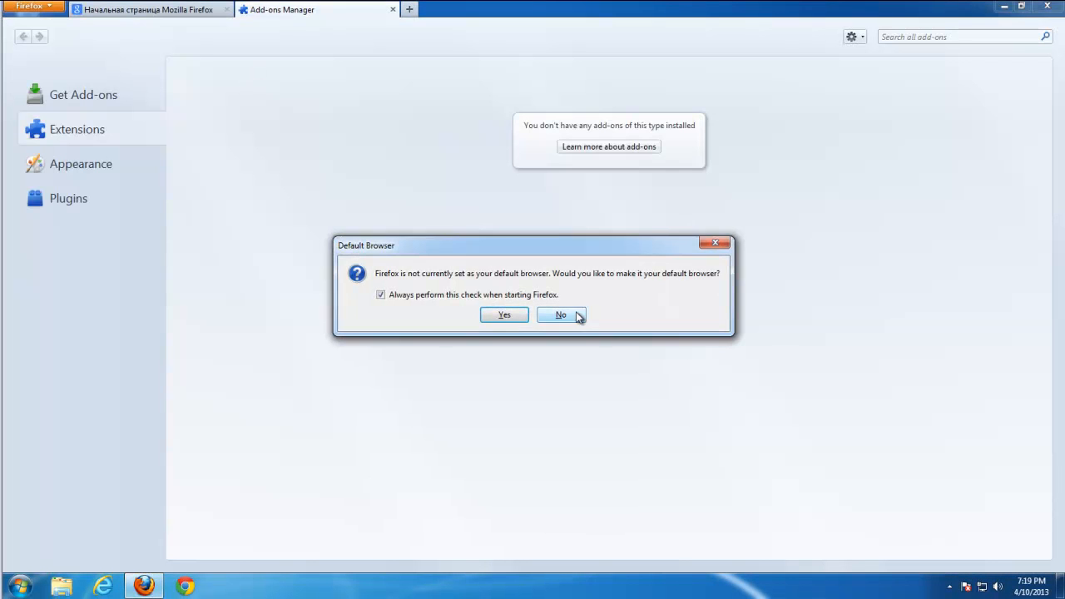
left_click(561, 315)
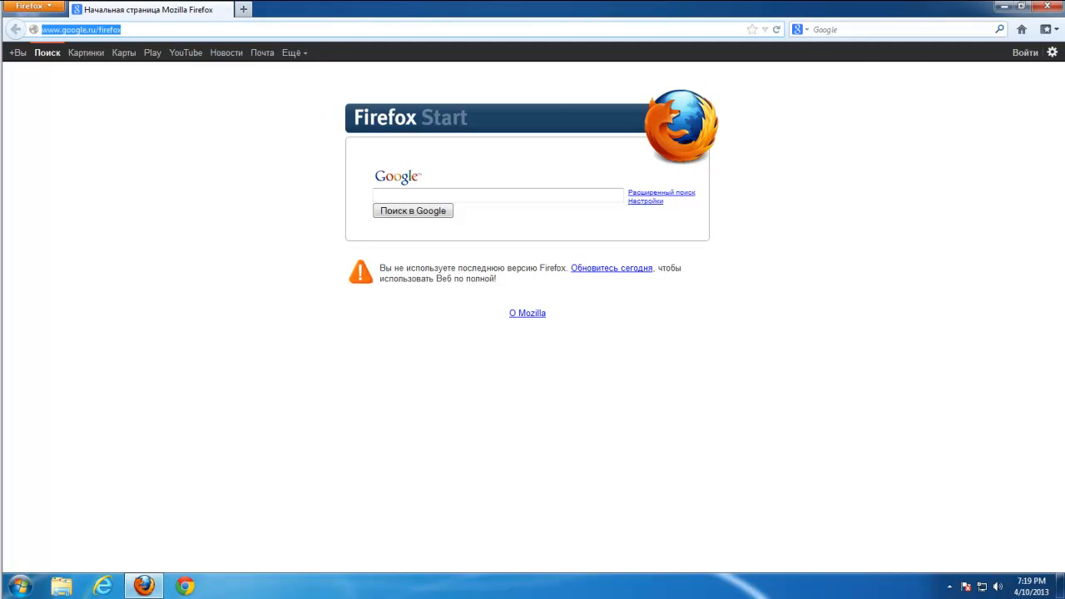
Step: Delete SafeSearch in Firefox's Manage Search Engine List and confirm with OK
left_click(802, 29)
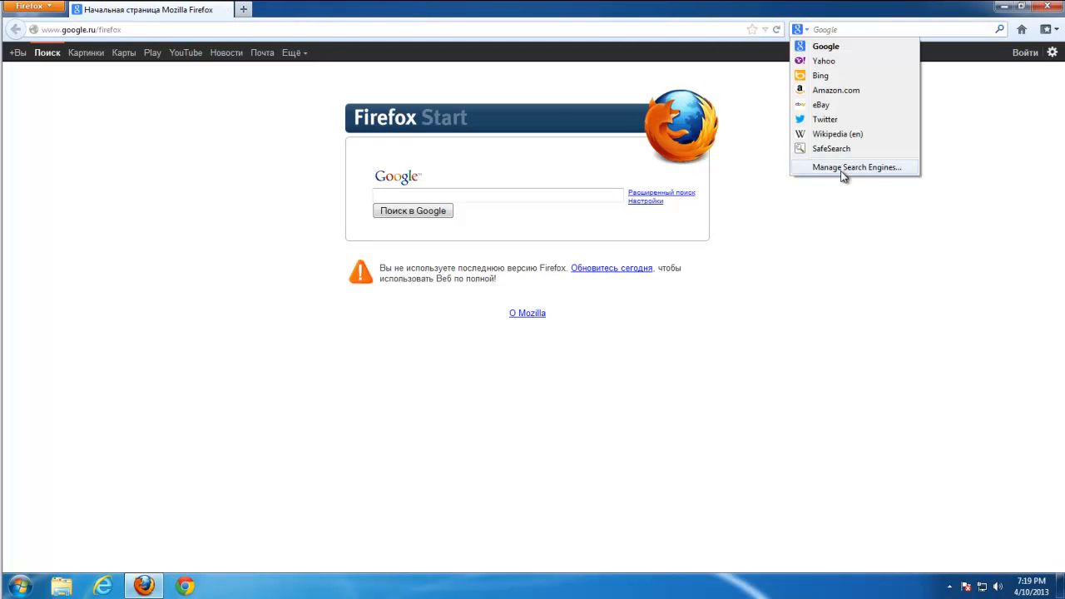
left_click(856, 168)
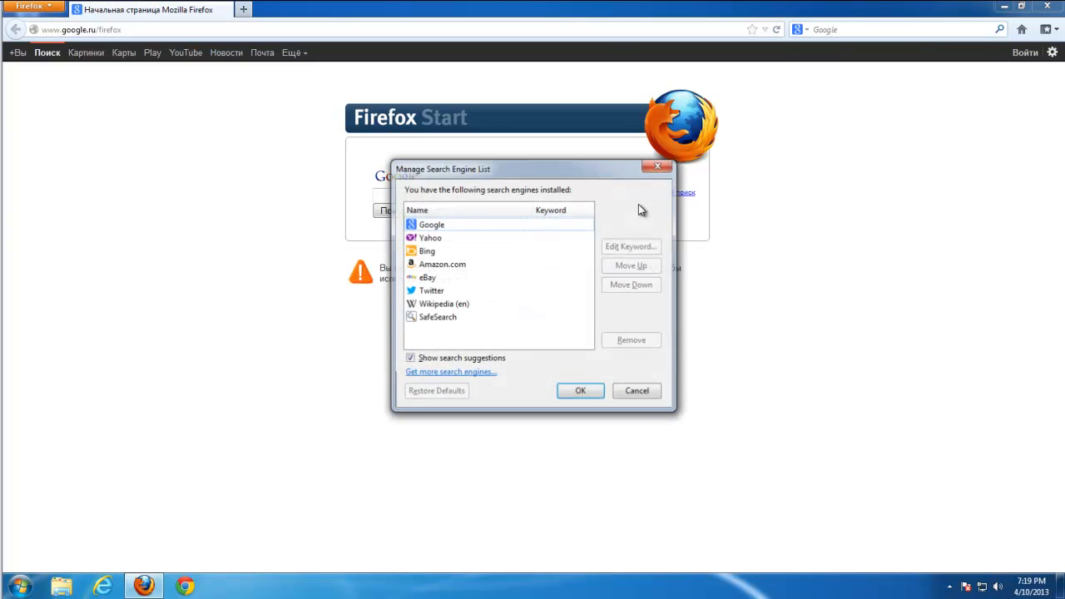
left_click(438, 317)
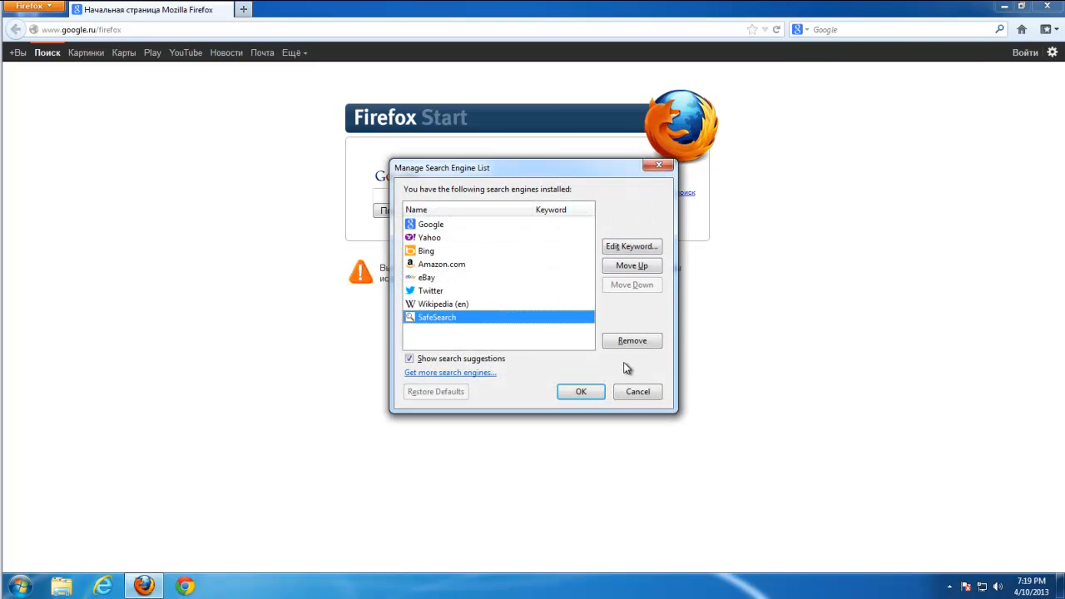
left_click(632, 340)
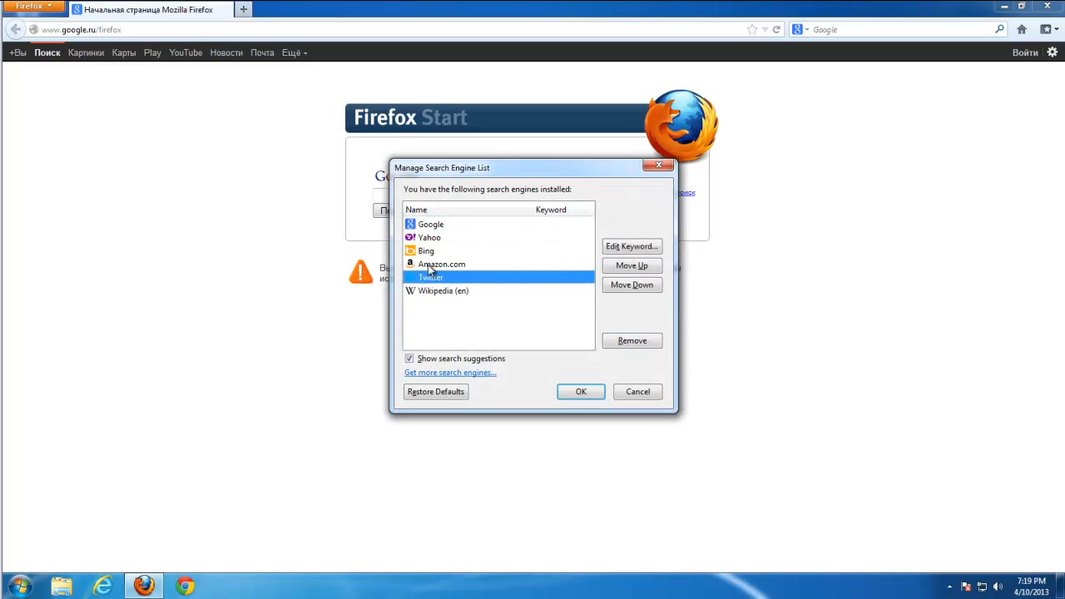
left_click(581, 391)
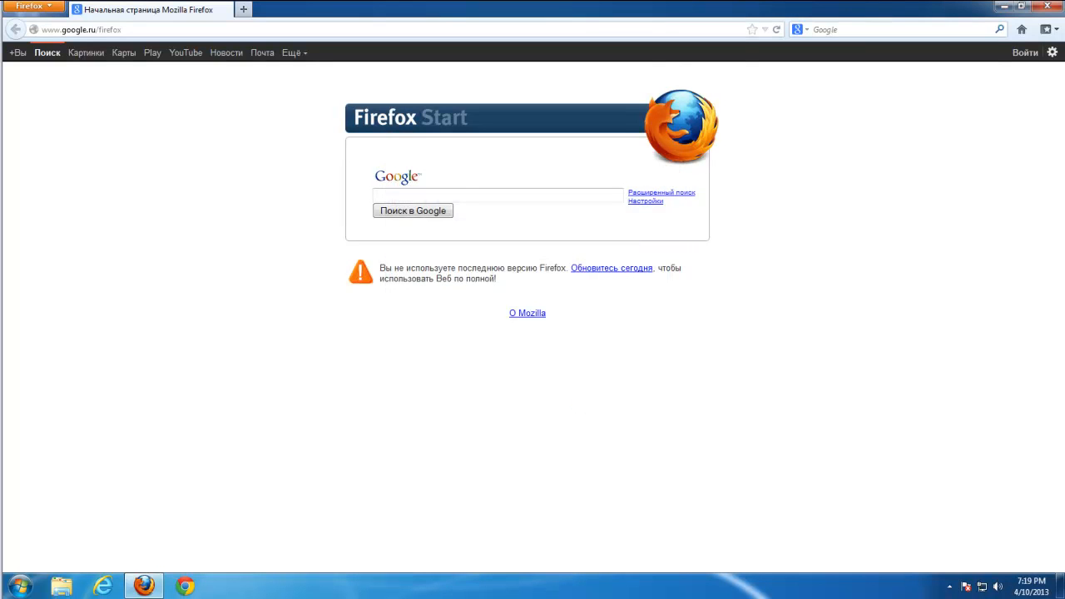
left_click(31, 7)
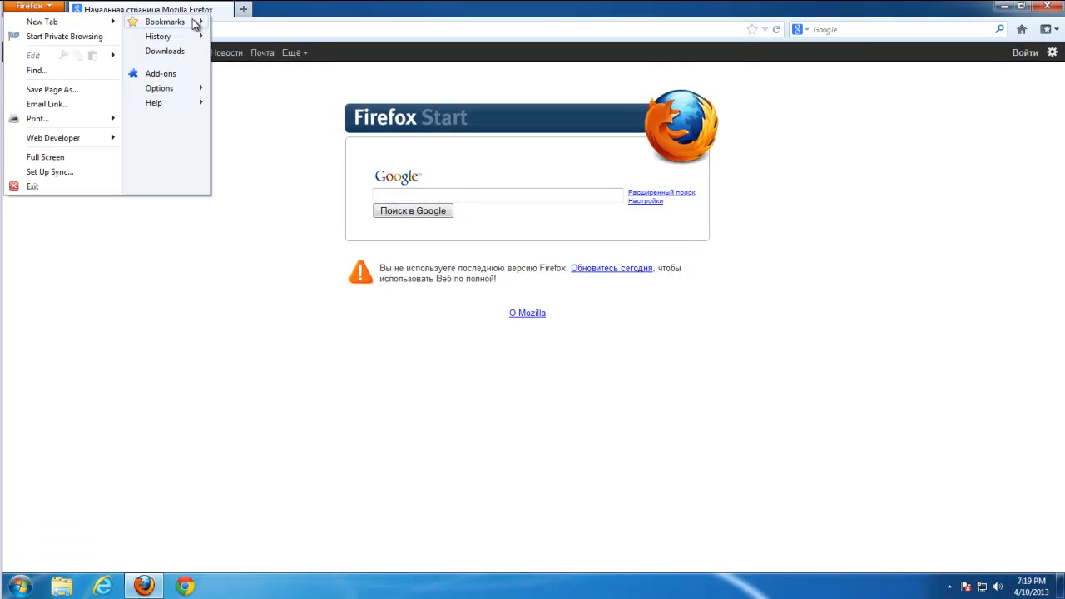
left_click(159, 88)
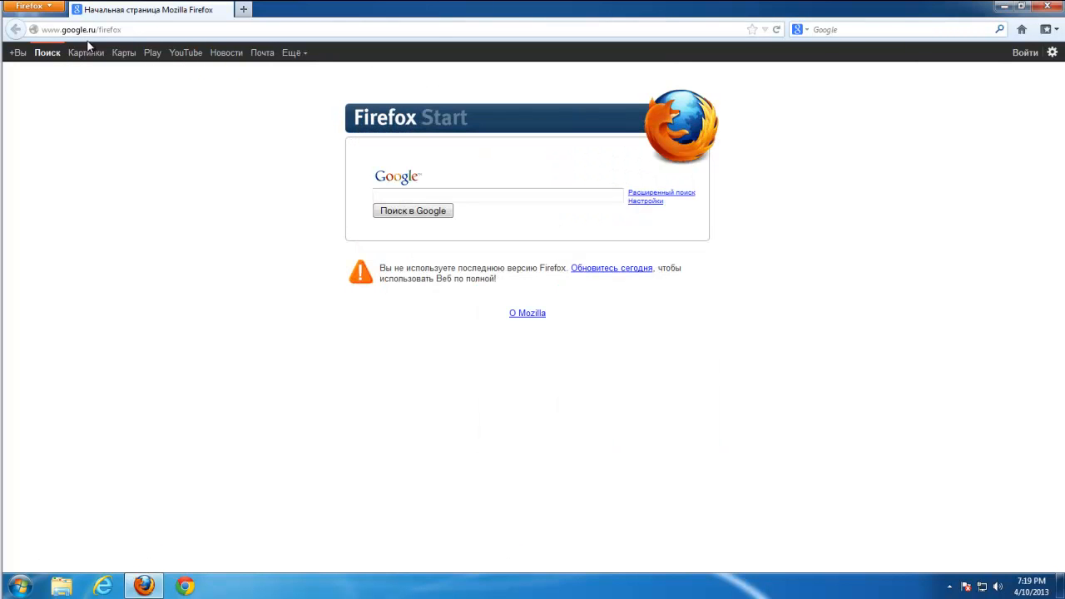
Step: Filter Firefox's about:config for safesearch, leaving two default search preferences listed
type("about:")
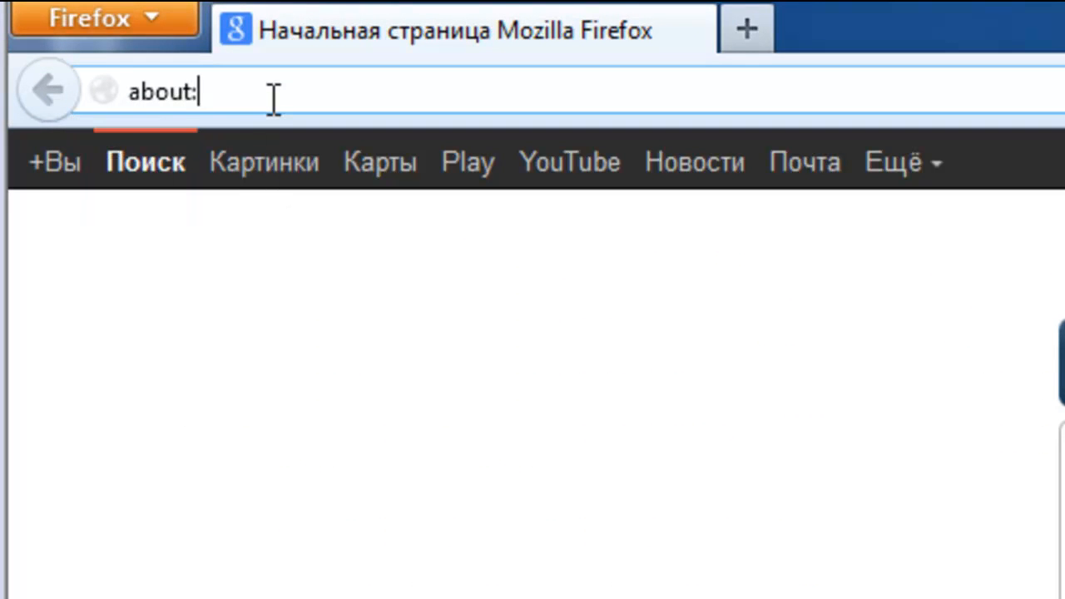
type("config")
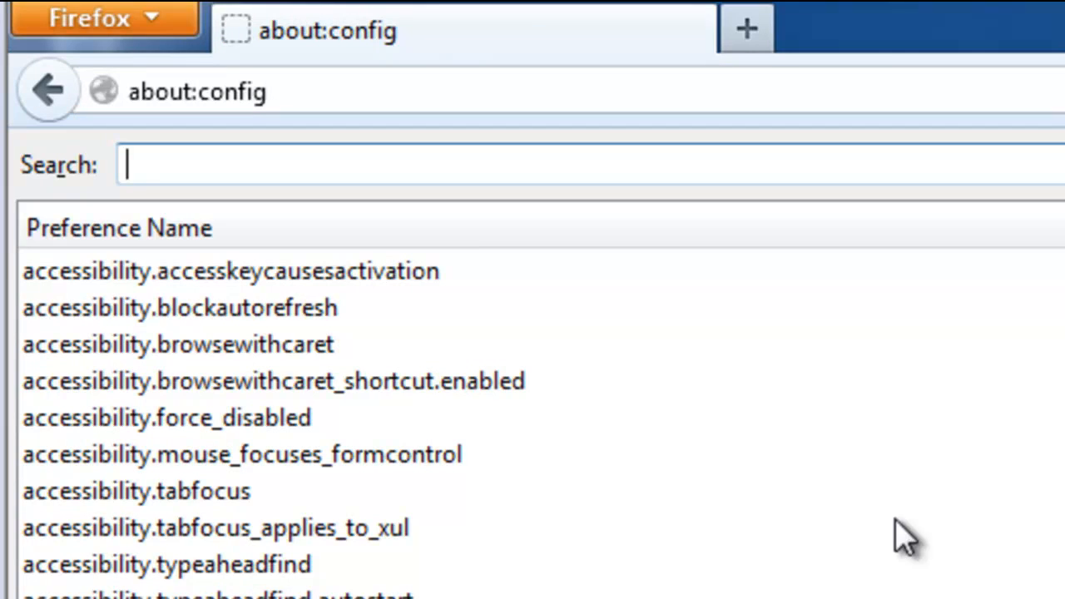
type("safesearch")
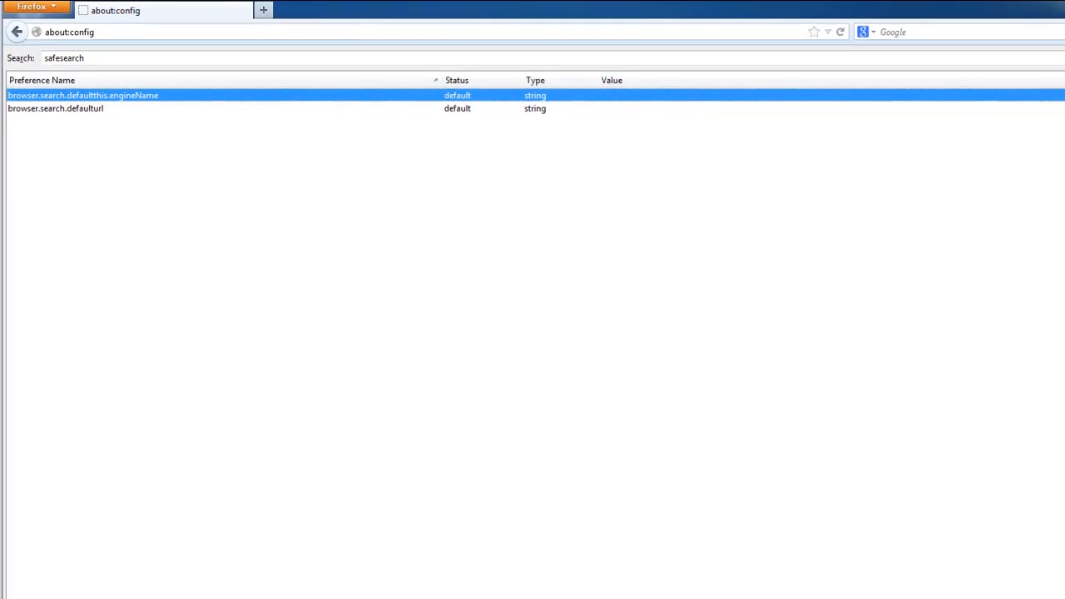
left_click(13, 587)
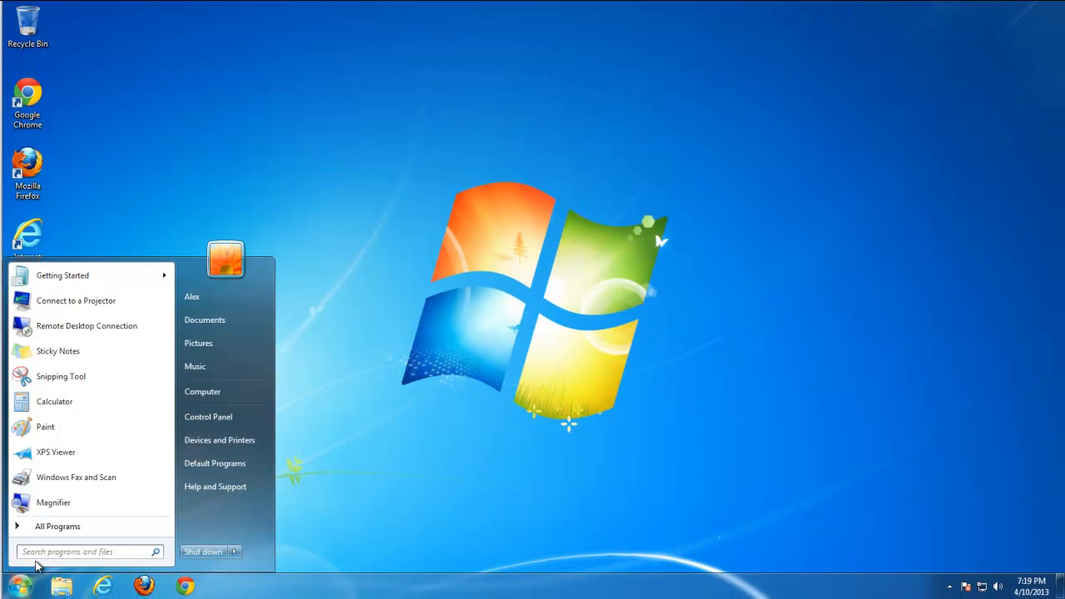
Step: Launch regedit from Start search and allow it through UAC
type("regedit")
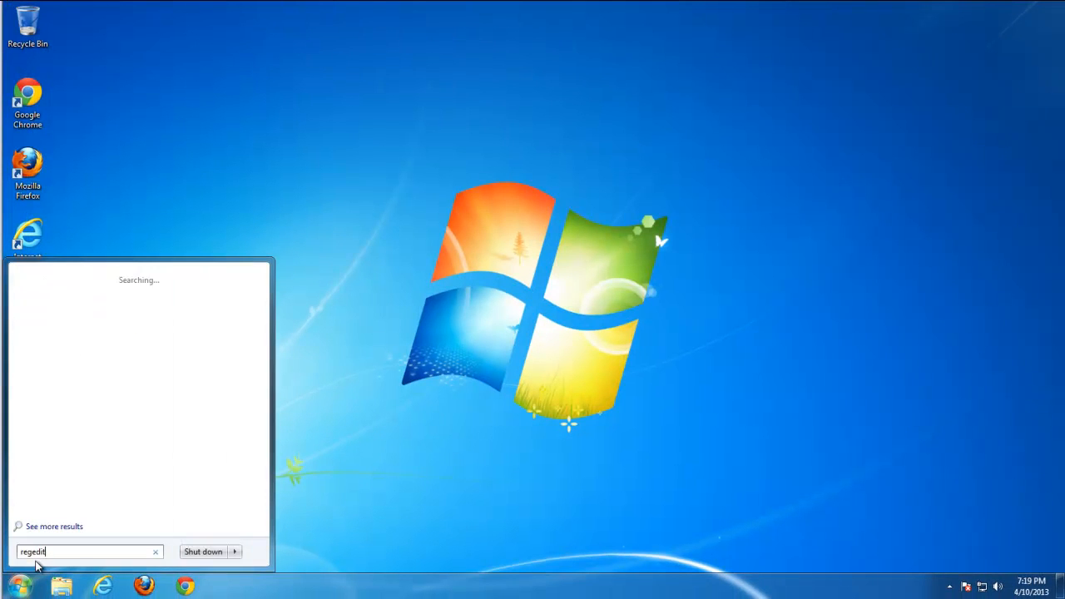
key("enter")
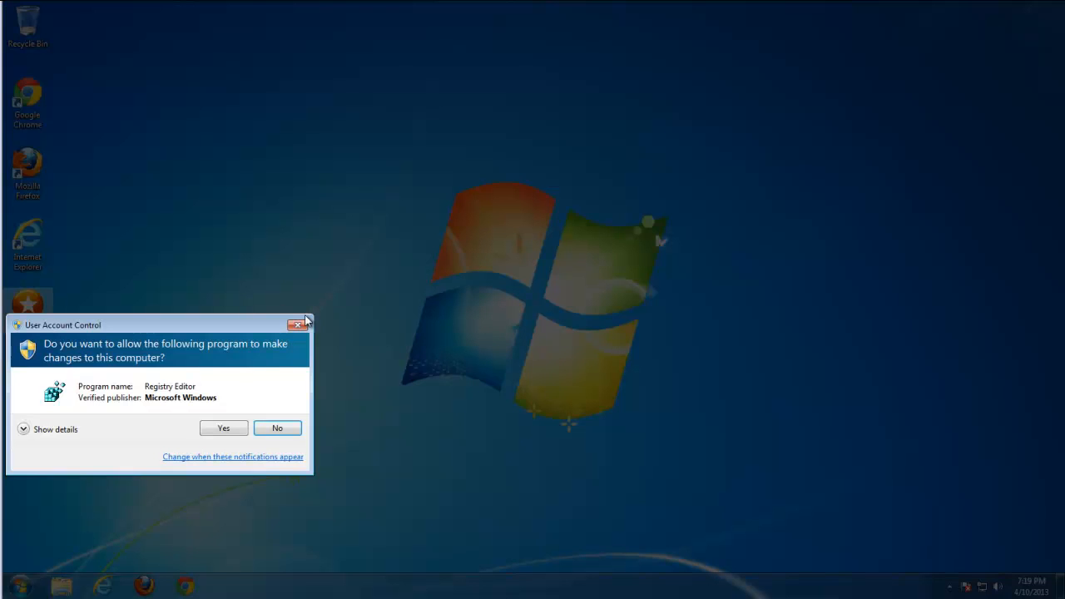
left_click(223, 428)
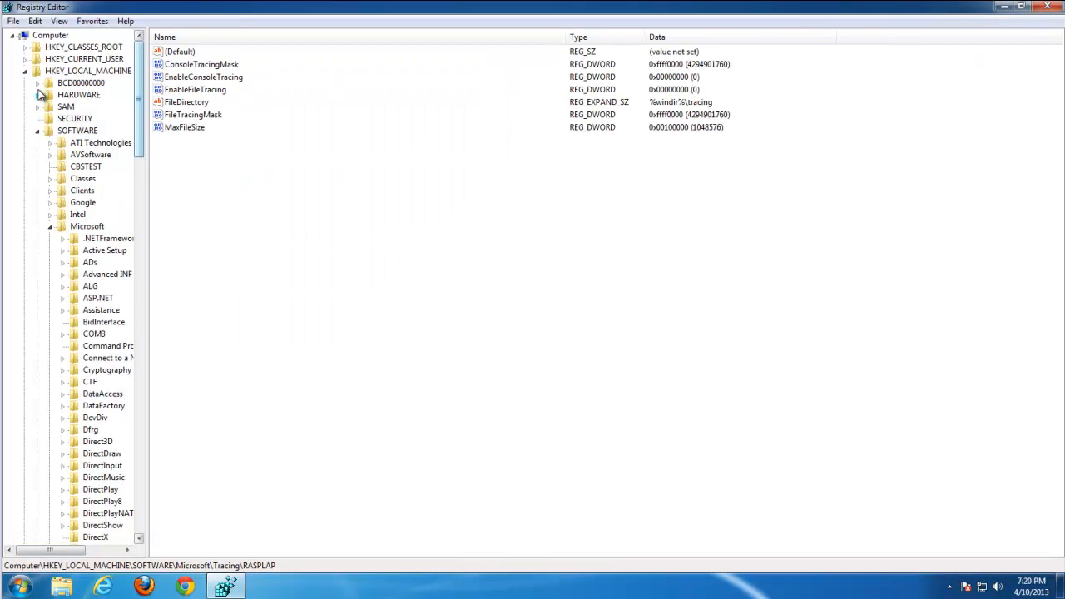
Step: Search the registry for SafeSea to reach the SafeSearch key under AVSoftware
left_click(35, 20)
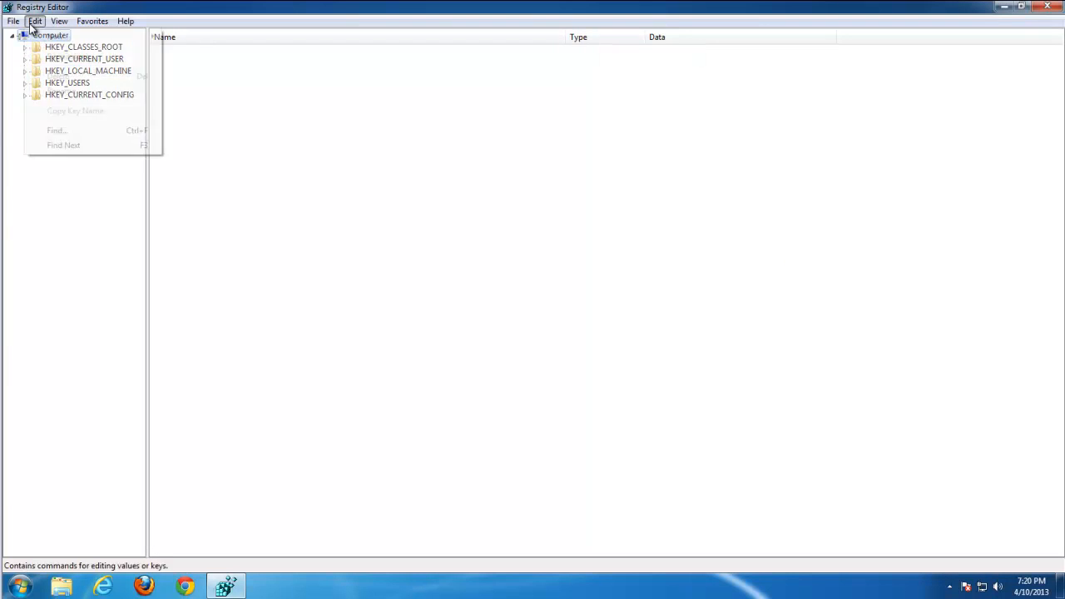
left_click(57, 130)
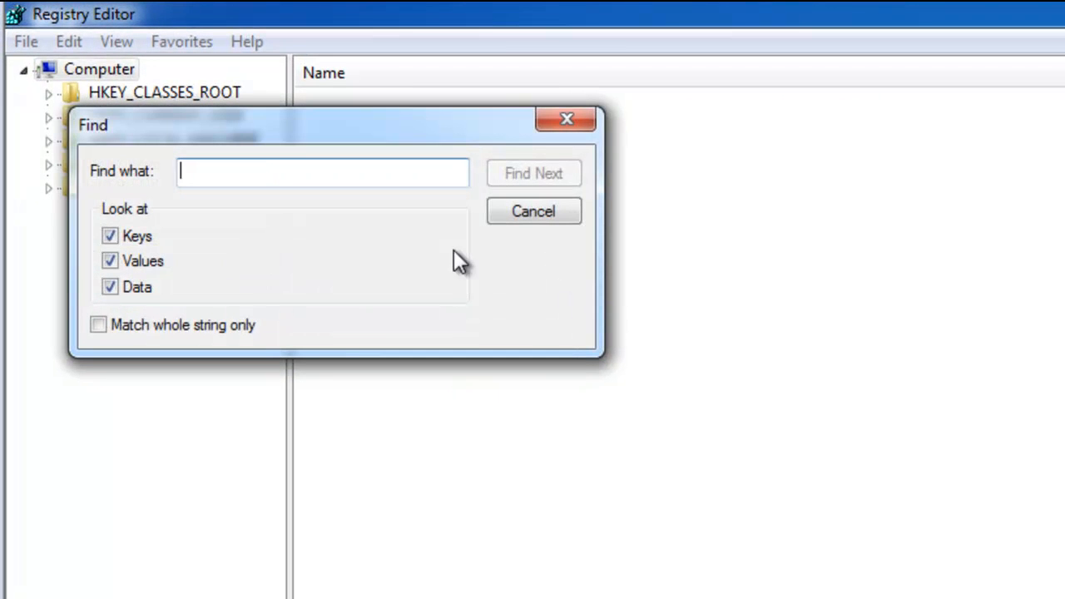
type("SafeSea")
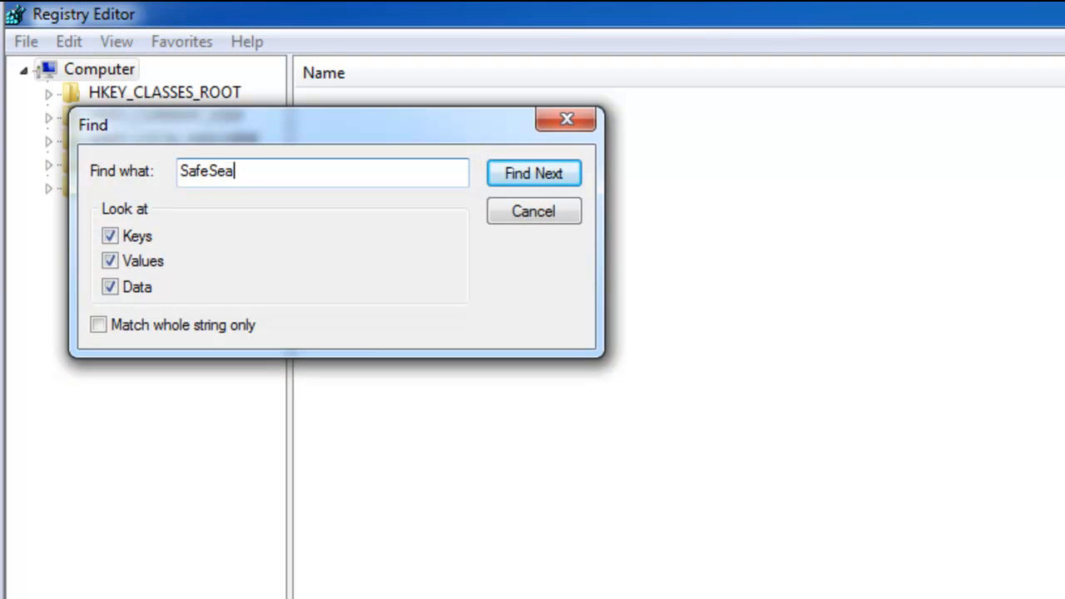
left_click(533, 173)
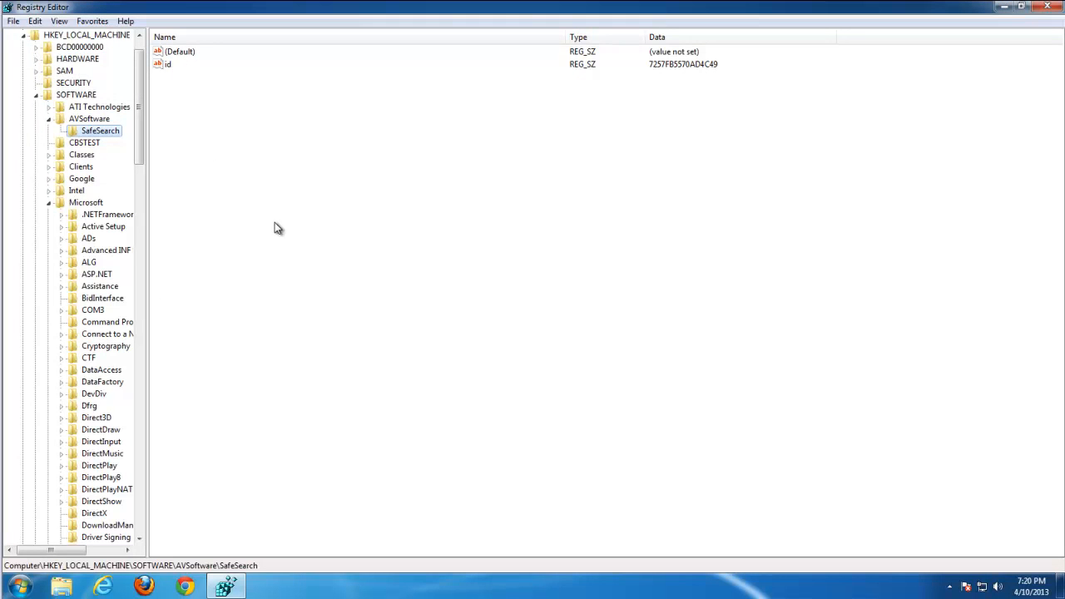
left_click(89, 118)
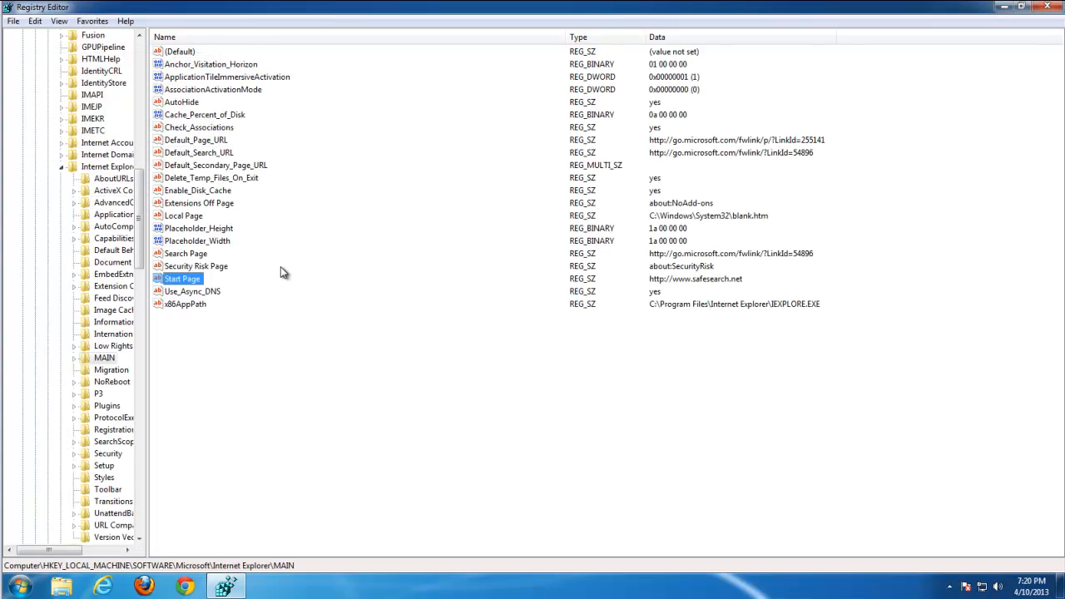
double_click(182, 279)
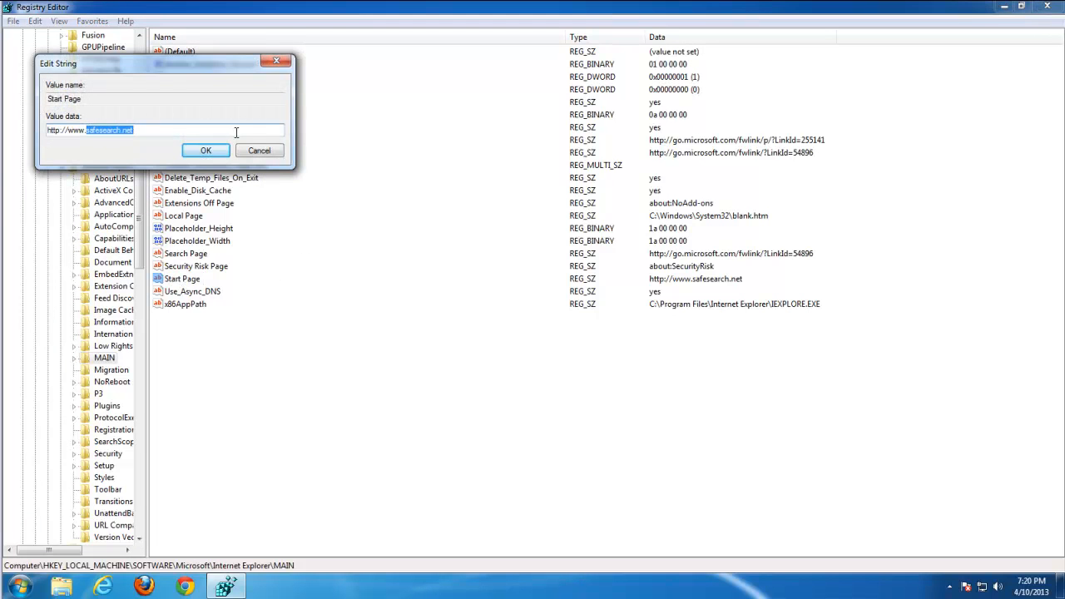
type("http://www.google.com")
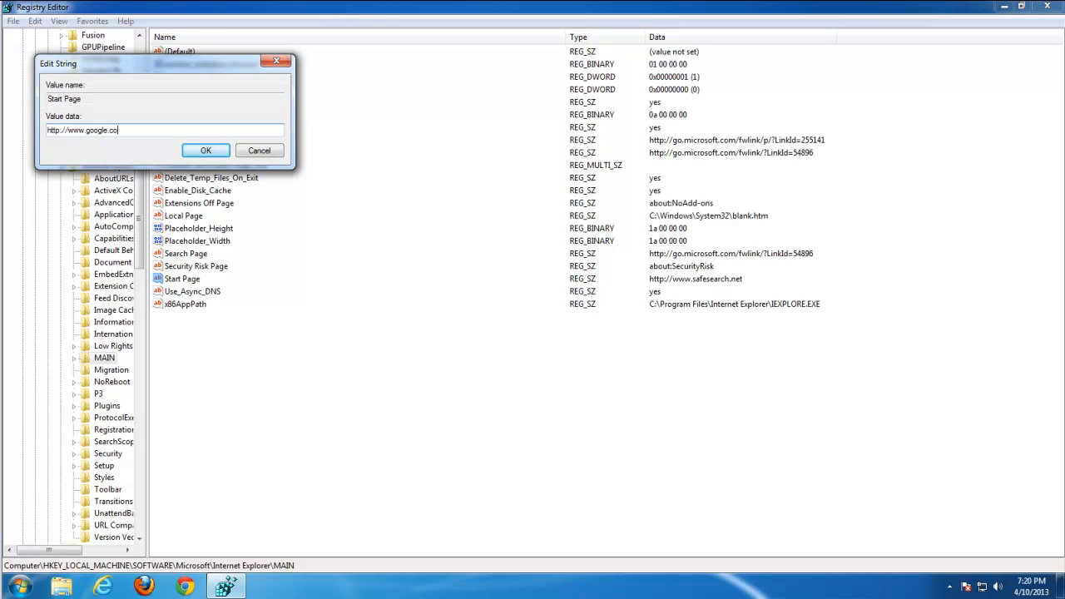
left_click(206, 151)
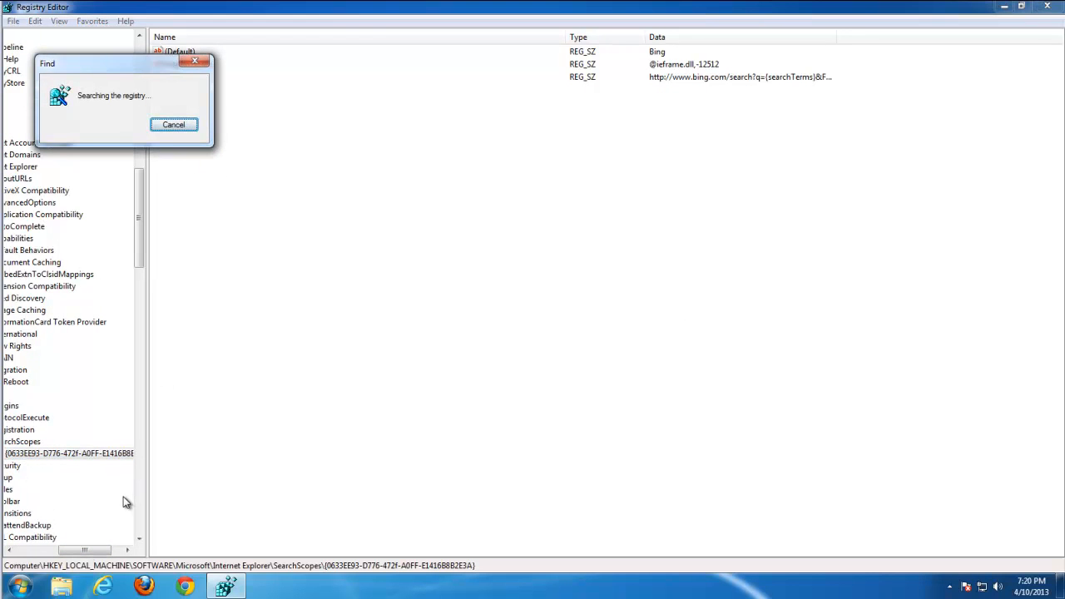
mouse_move(95, 514)
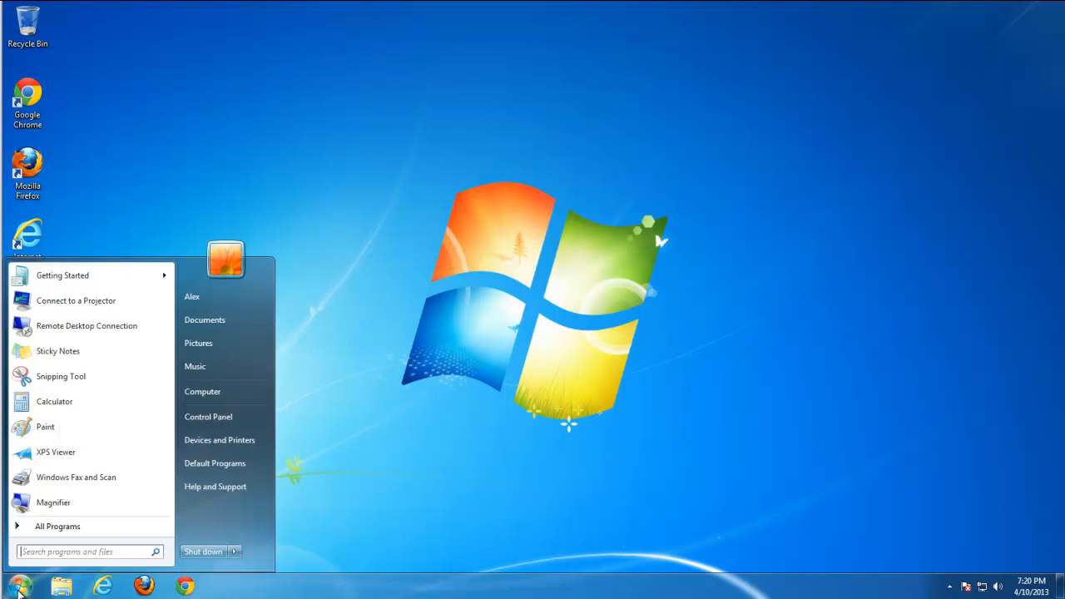
Step: Run a computer-wide Explorer file search for safesearch from the Start menu
left_click(202, 391)
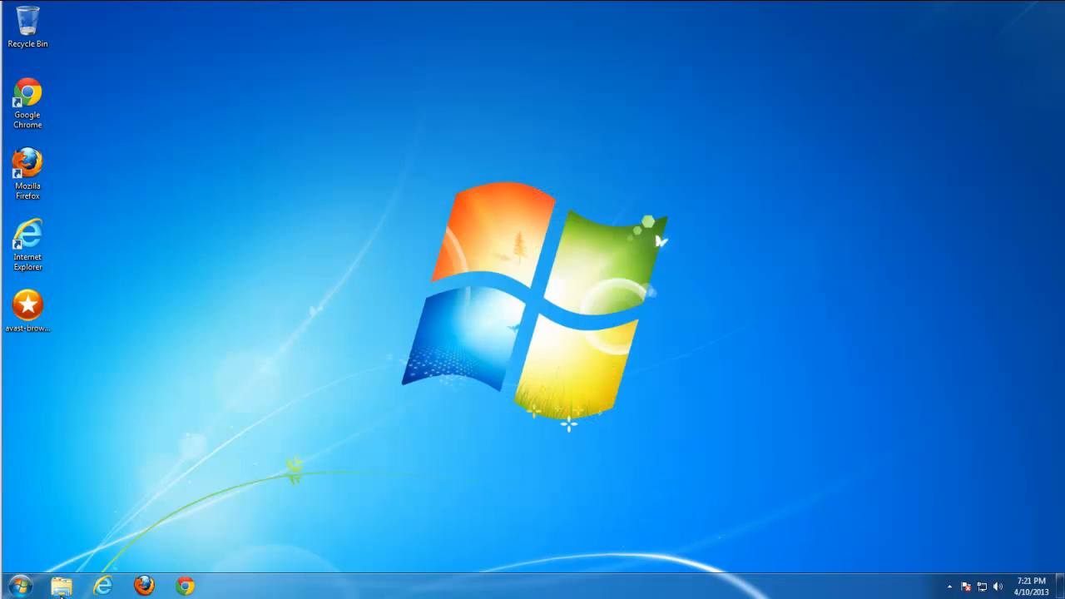
type("safesearch")
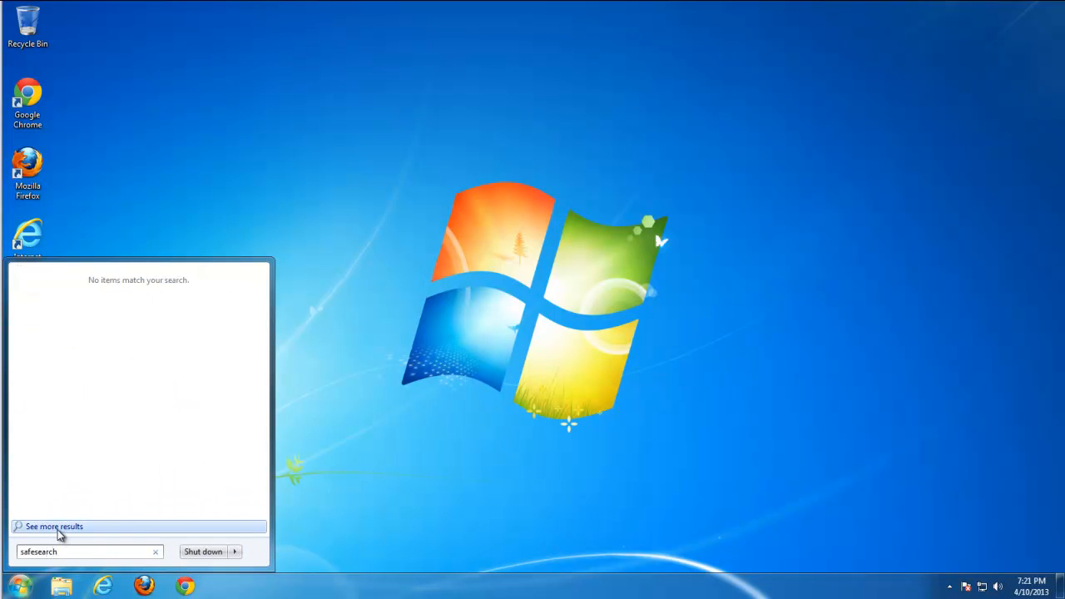
left_click(54, 526)
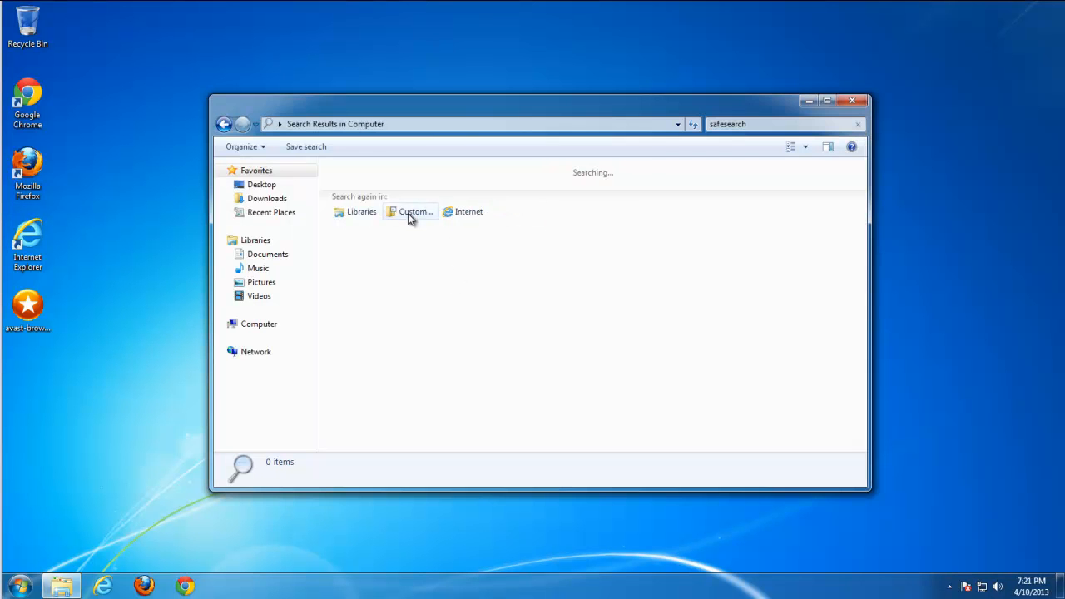